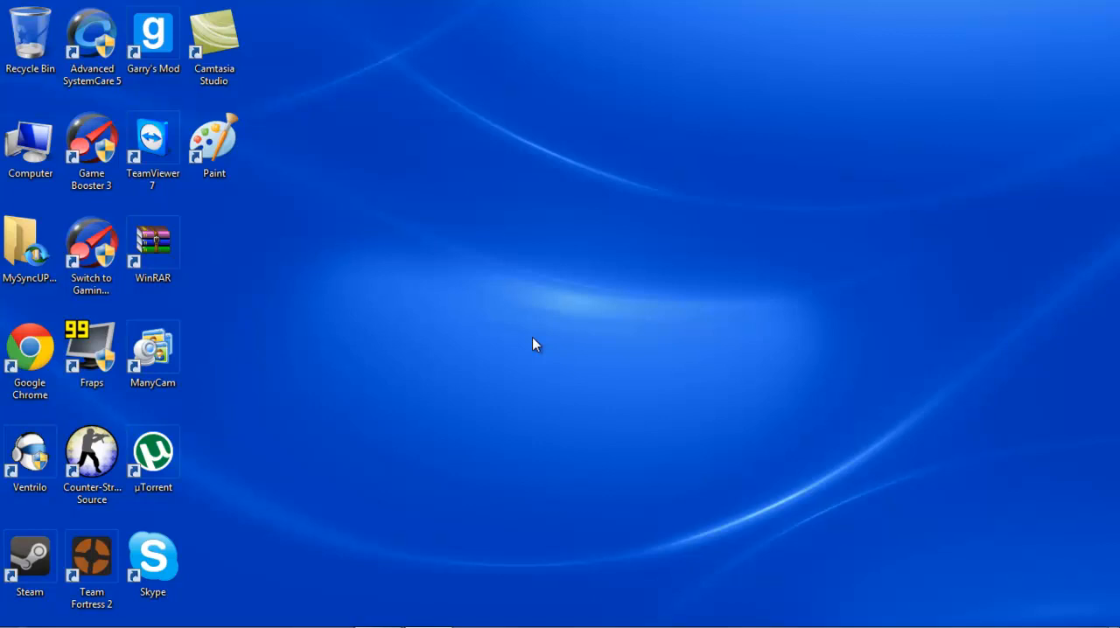
{"action": "mouse_move", "coordinate": [535, 336]}
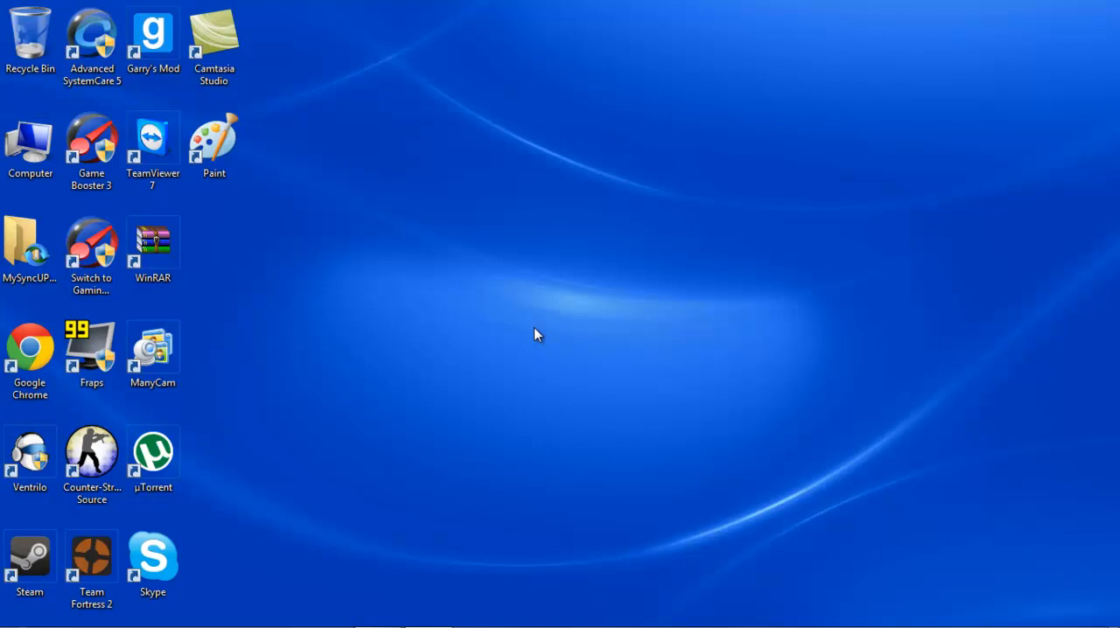
{"action": "mouse_move", "coordinate": [343, 197]}
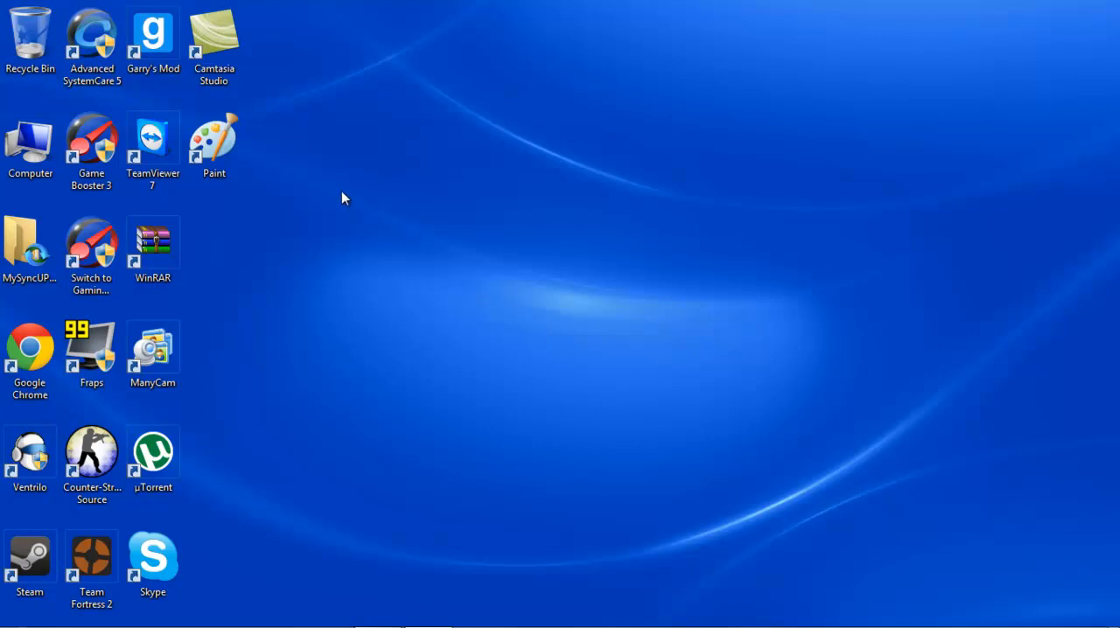
{"action": "mouse_move", "coordinate": [262, 159]}
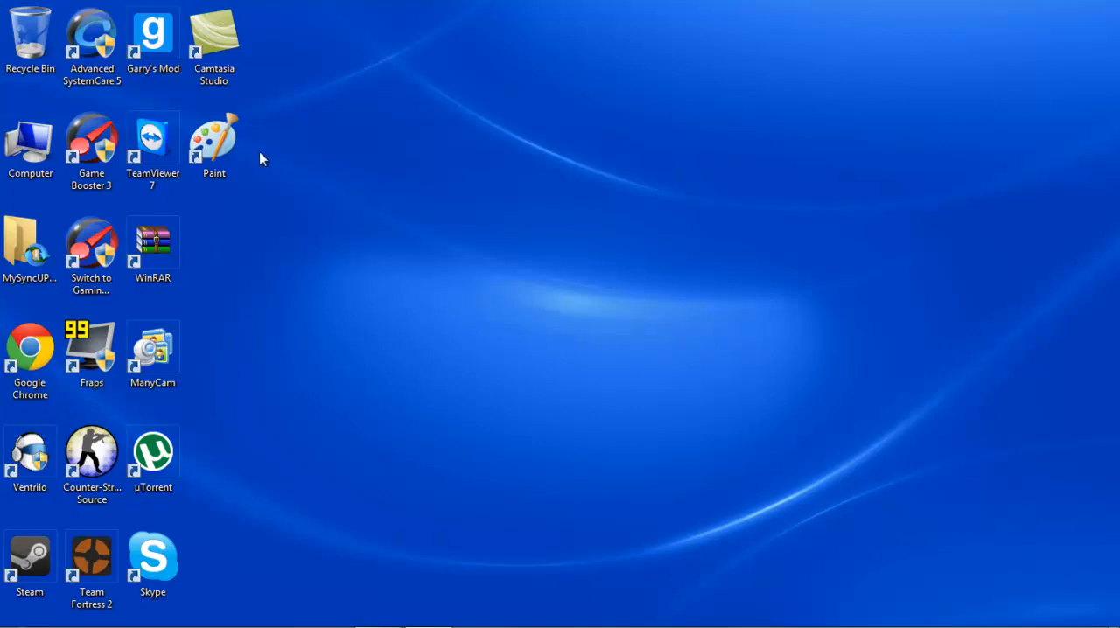
{"action": "mouse_move", "coordinate": [271, 191]}
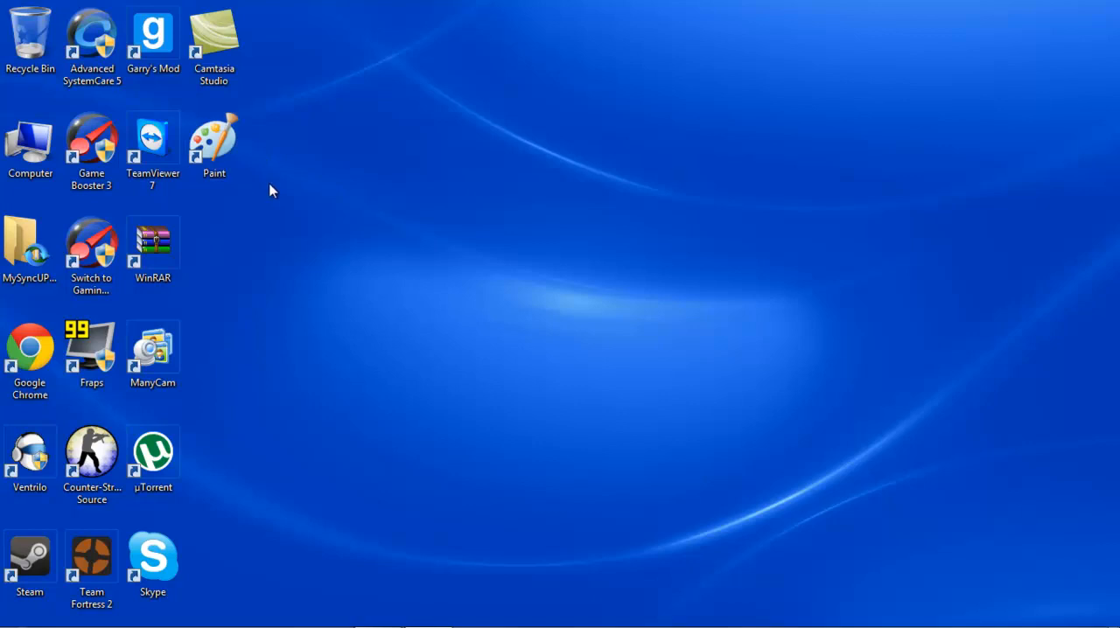
{"action": "mouse_move", "coordinate": [291, 217]}
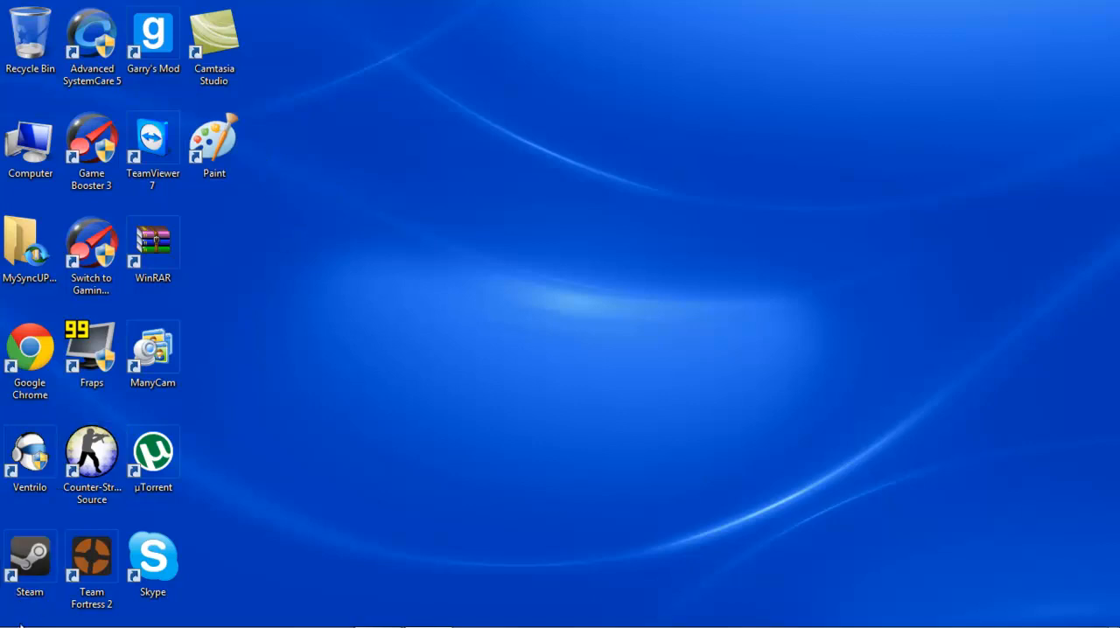
Launch Paint from the Start menu search by entering 'mspa', giving a blank canvas
{"action": "left_click", "coordinate": [20, 609]}
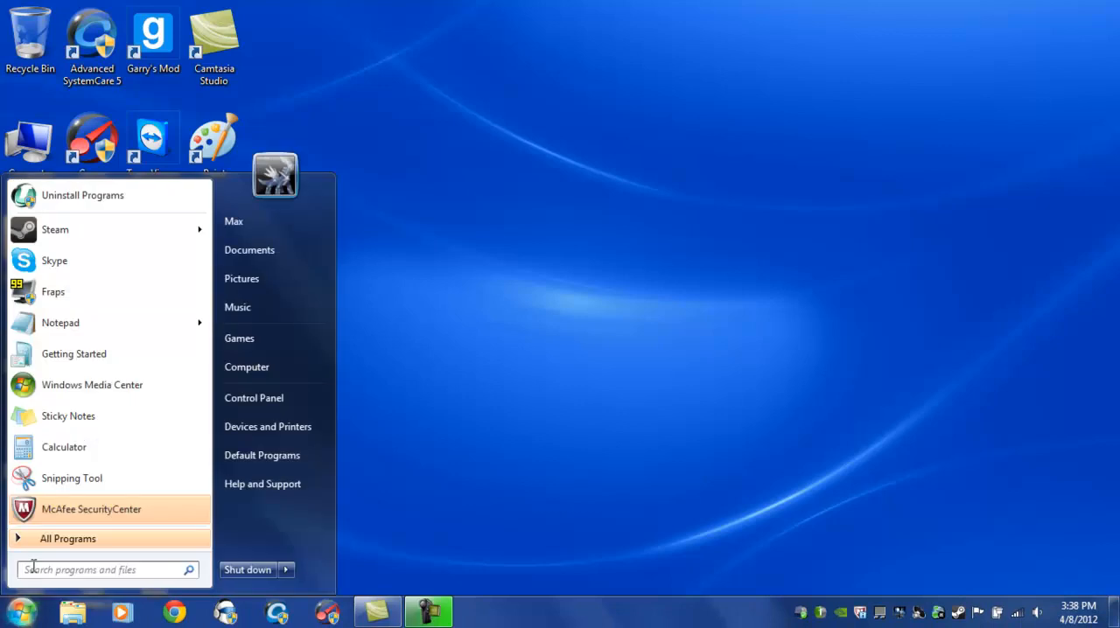
{"action": "type", "text": "mspa"}
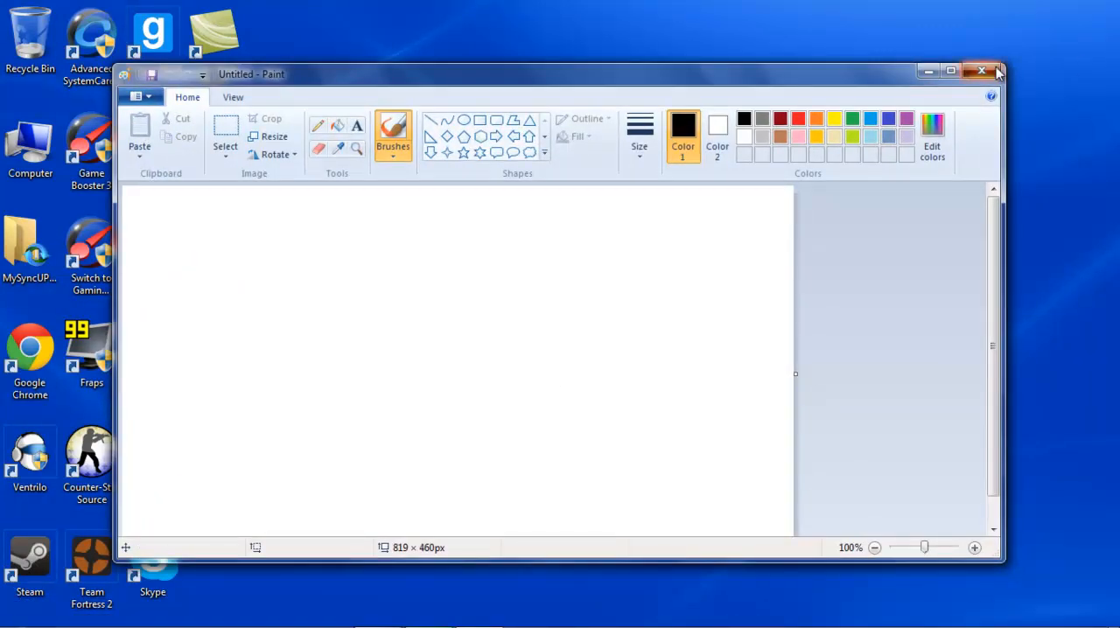
Close Paint, locate mspaint in System32 via the shortcut's file location, then close Explorer
{"action": "left_click", "coordinate": [980, 69]}
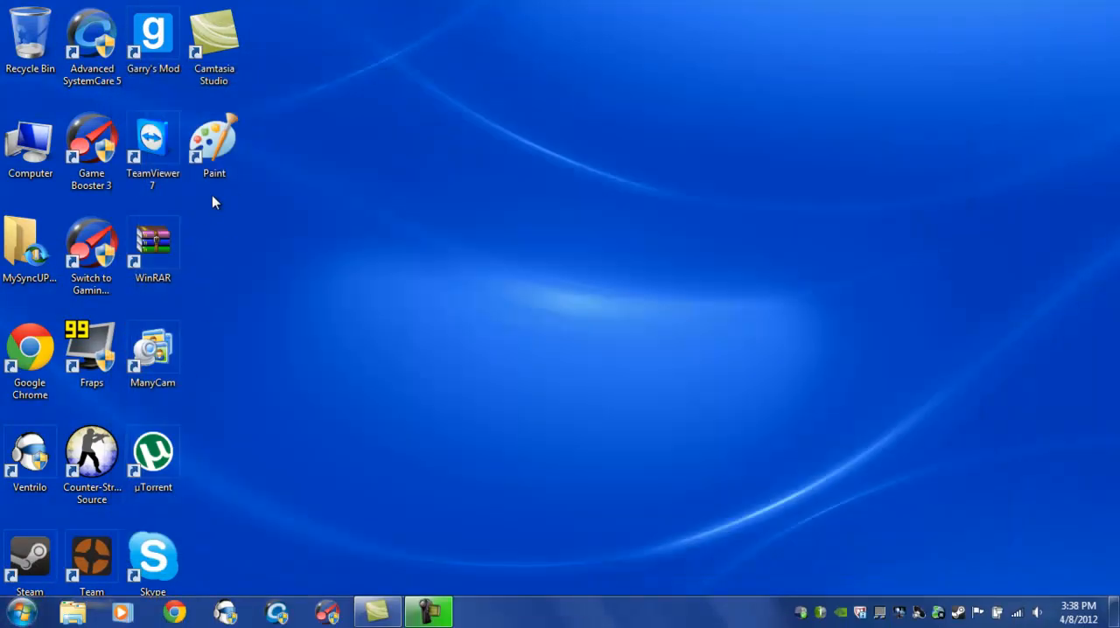
{"action": "right_click", "coordinate": [214, 137]}
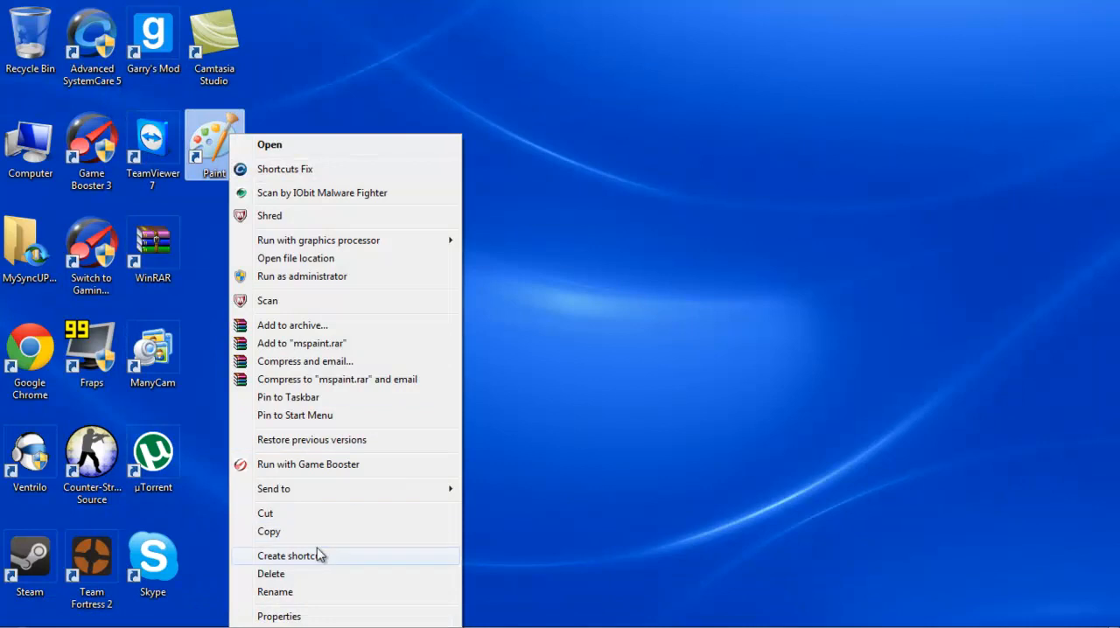
{"action": "mouse_move", "coordinate": [347, 405]}
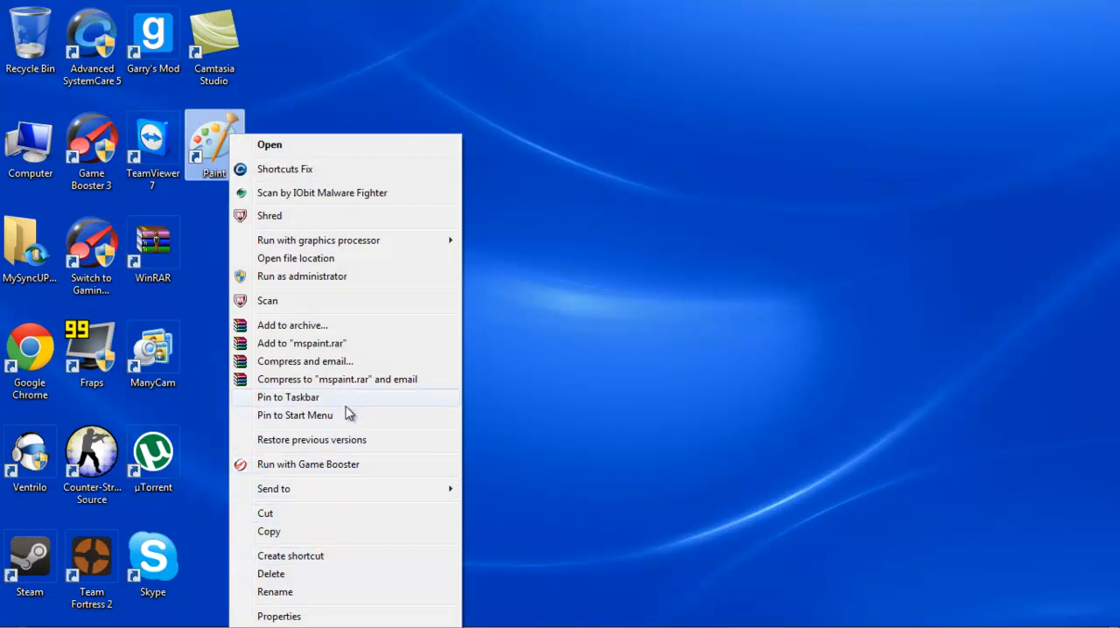
{"action": "left_click", "coordinate": [294, 259]}
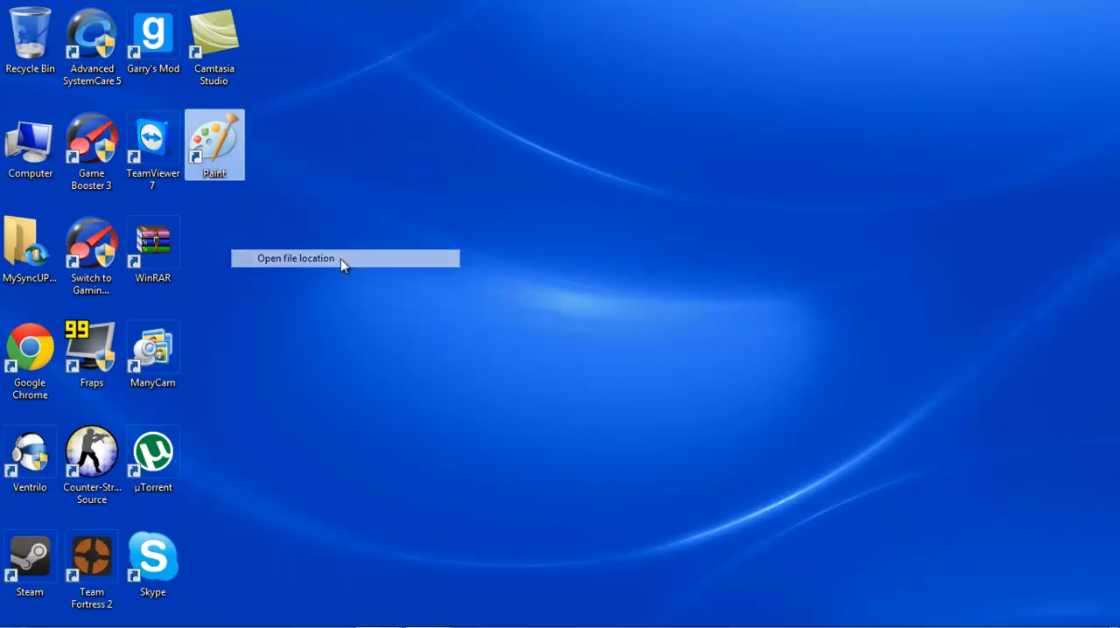
{"action": "left_click", "coordinate": [296, 259]}
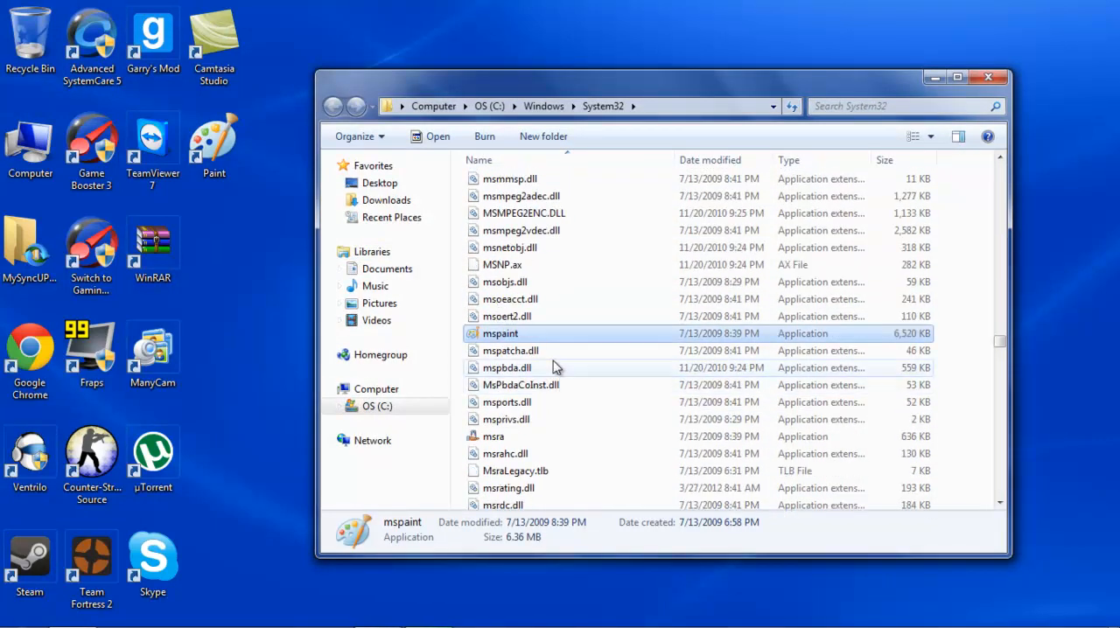
{"action": "right_click", "coordinate": [500, 332]}
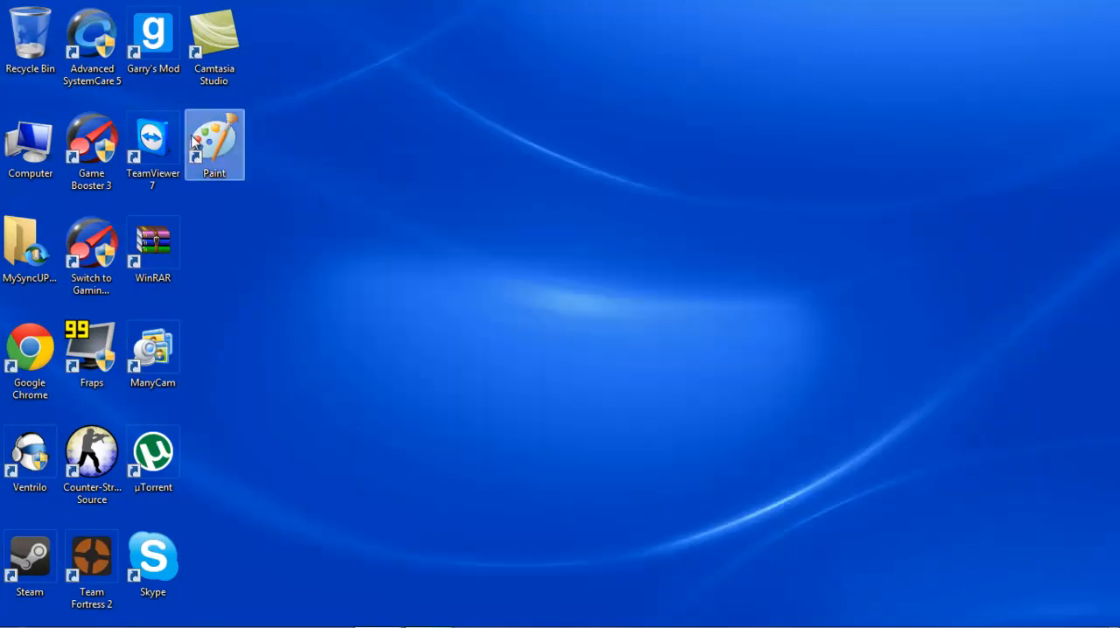
Restart Paint and load the Dialga picture from the Pictures library
{"action": "double_click", "coordinate": [213, 143]}
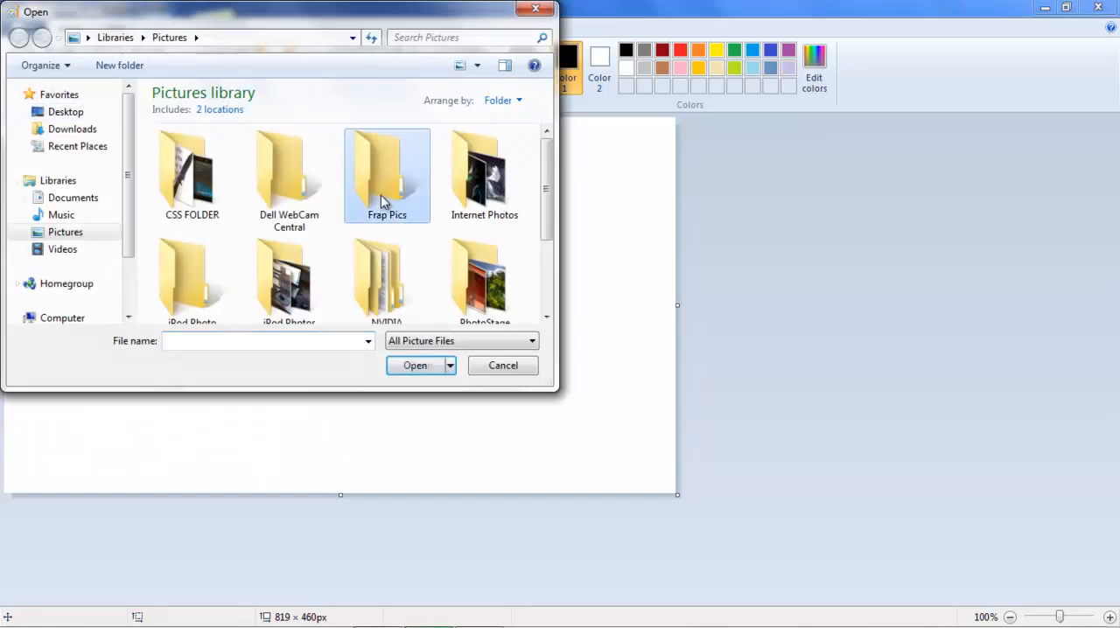
{"action": "scroll", "scroll_direction": "down", "scroll_amount": 3}
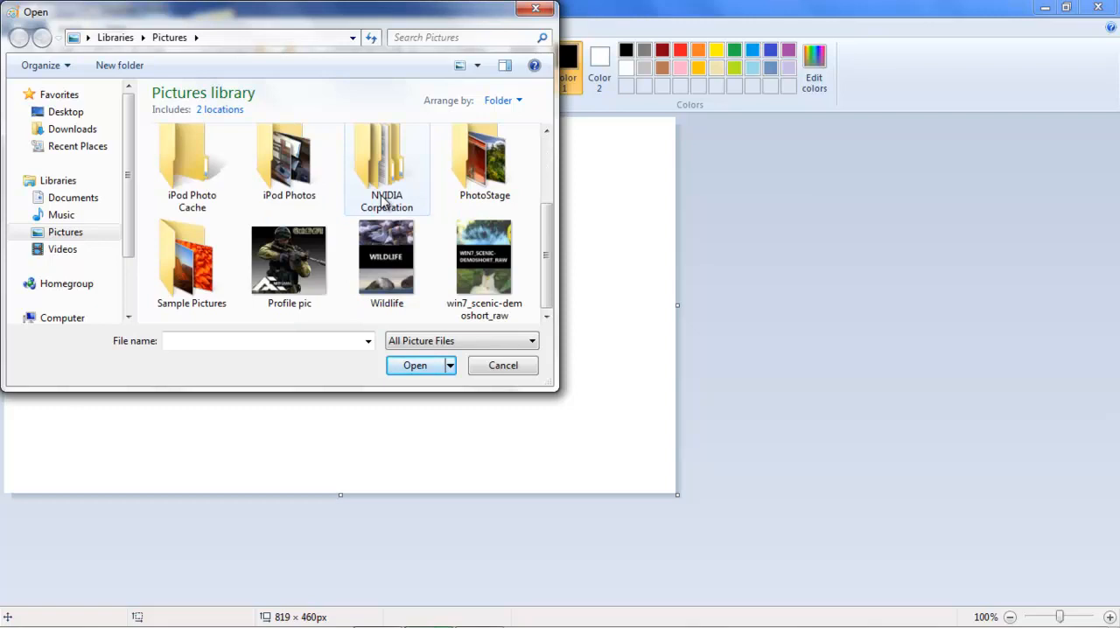
{"action": "scroll", "scroll_direction": "up", "scroll_amount": 3}
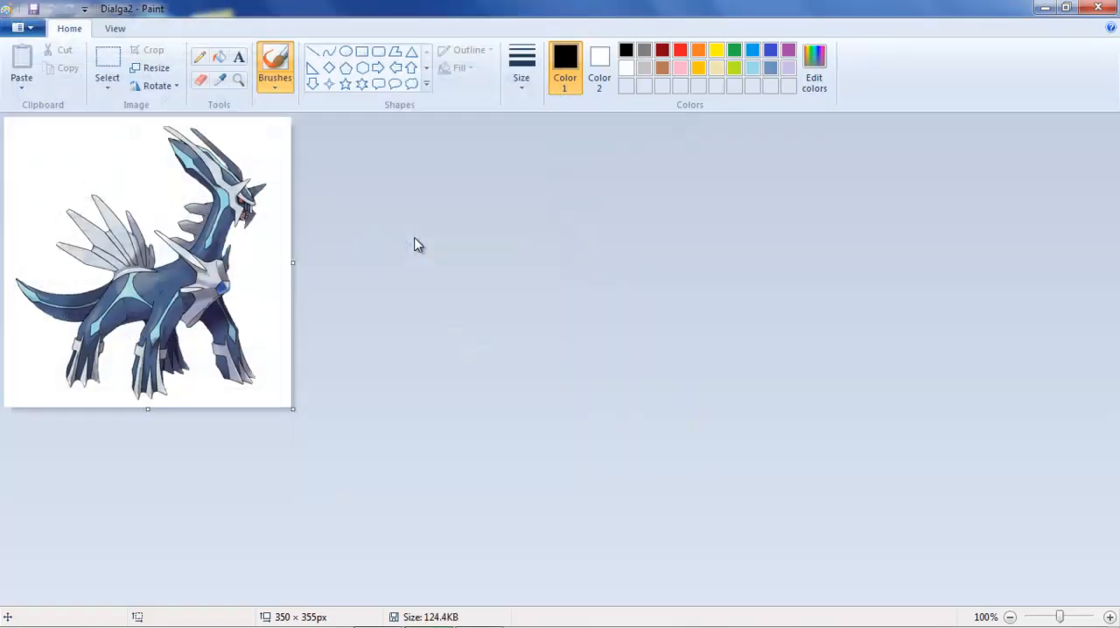
{"action": "mouse_move", "coordinate": [306, 378]}
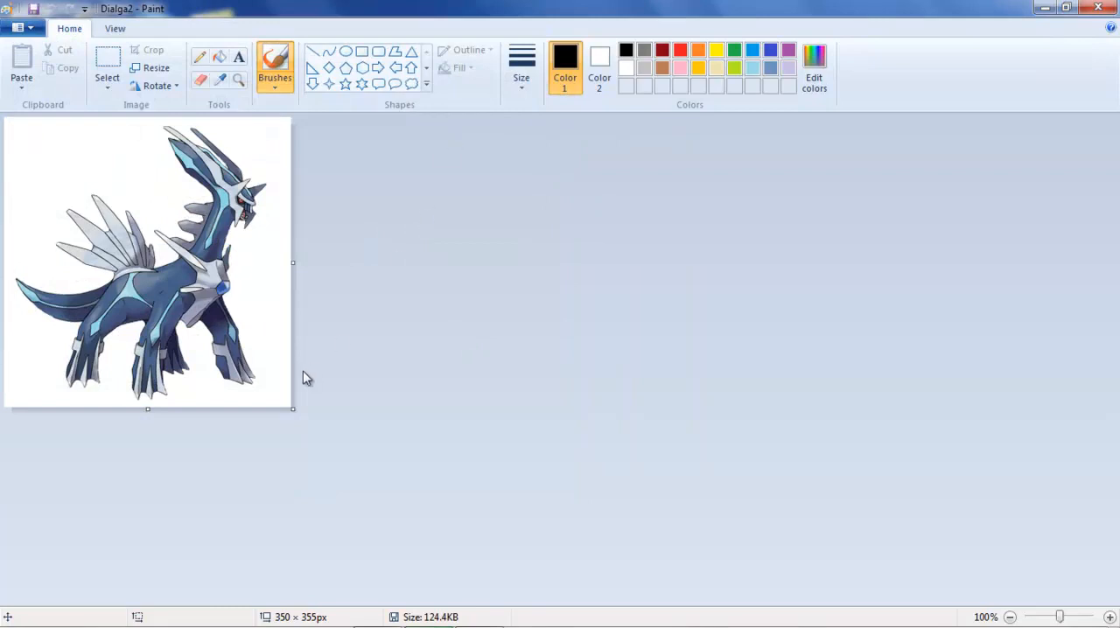
{"action": "mouse_move", "coordinate": [292, 411]}
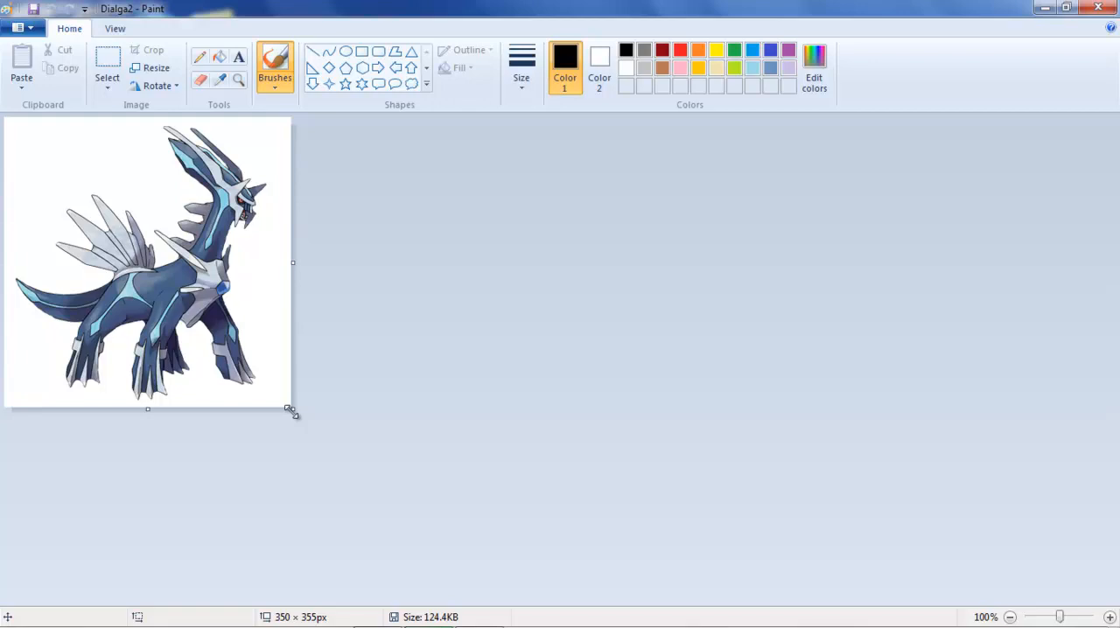
{"action": "mouse_move", "coordinate": [535, 231]}
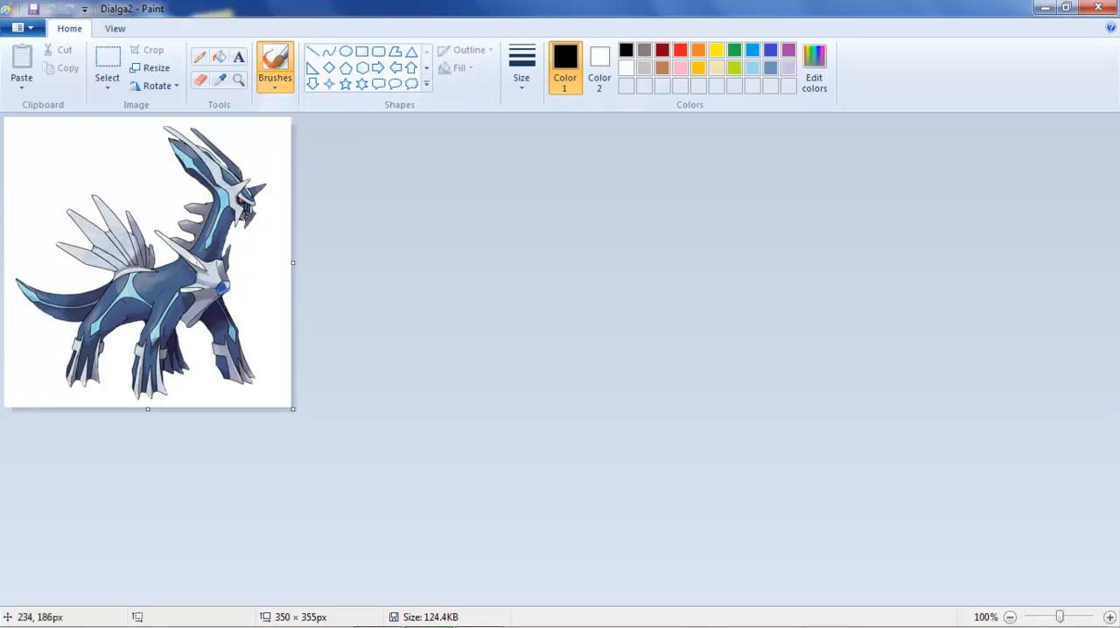
Draw a black brush loop across Dialga's body and mark a text box upper-left
{"action": "left_click_drag", "start_coordinate": [236, 218], "coordinate": [158, 394]}
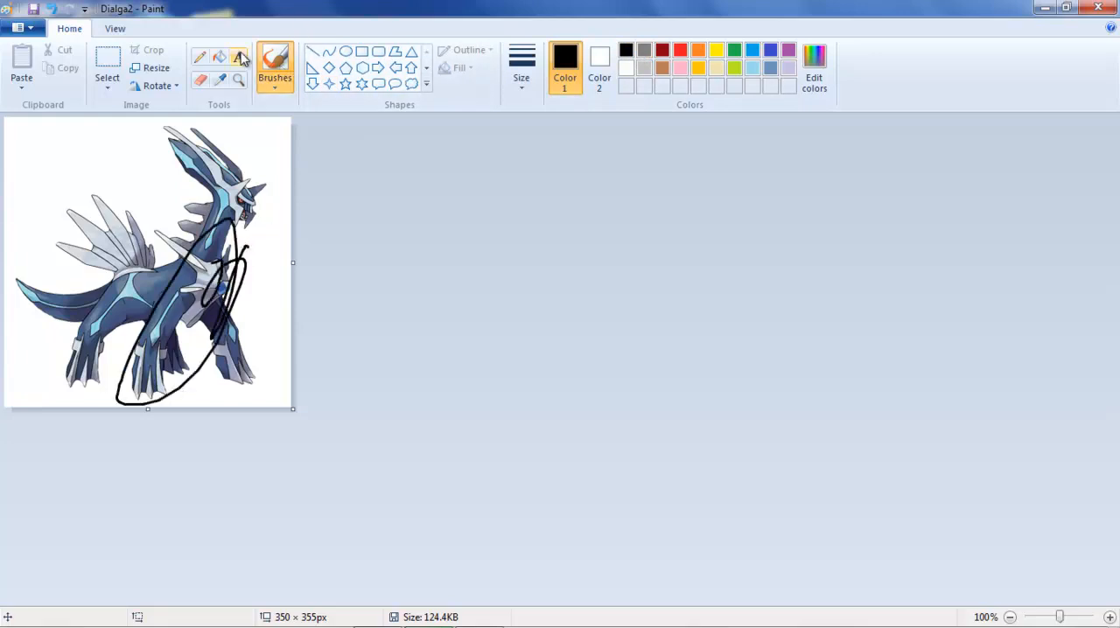
{"action": "left_click_drag", "start_coordinate": [77, 136], "coordinate": [193, 217]}
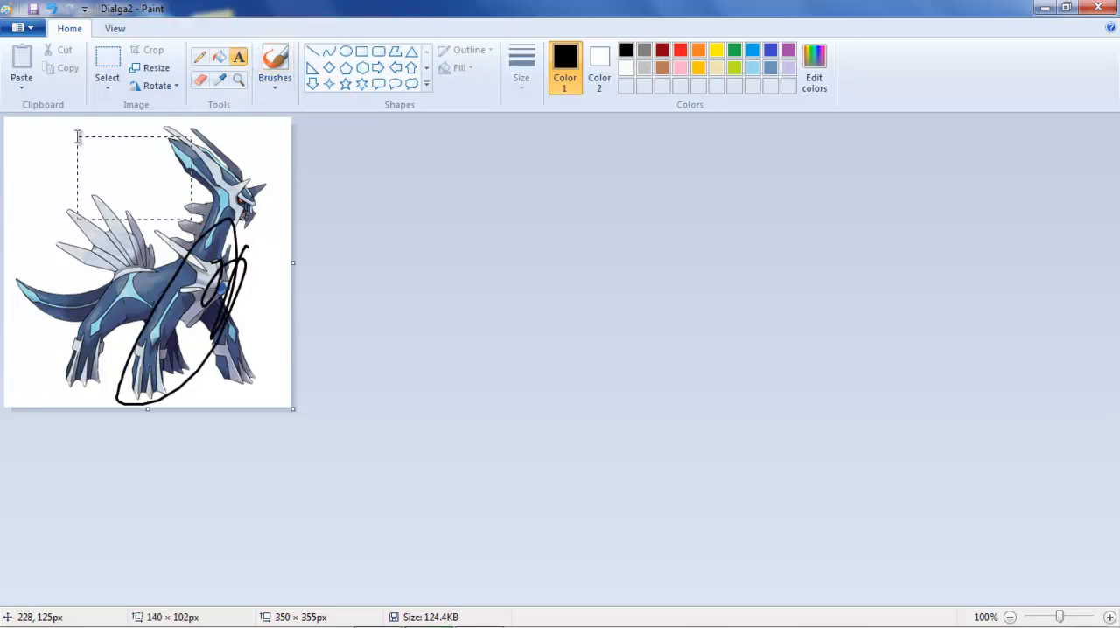
Add the text 'GoldEvil911' in black Calibri near the top of the image
{"action": "left_click", "coordinate": [238, 56]}
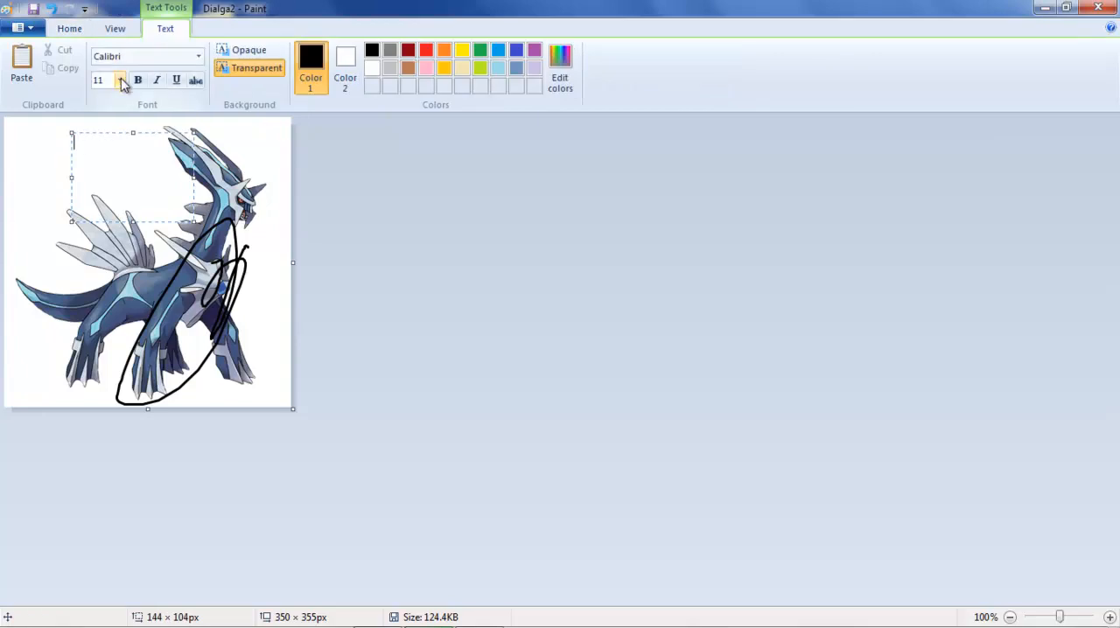
{"action": "left_click", "coordinate": [200, 56]}
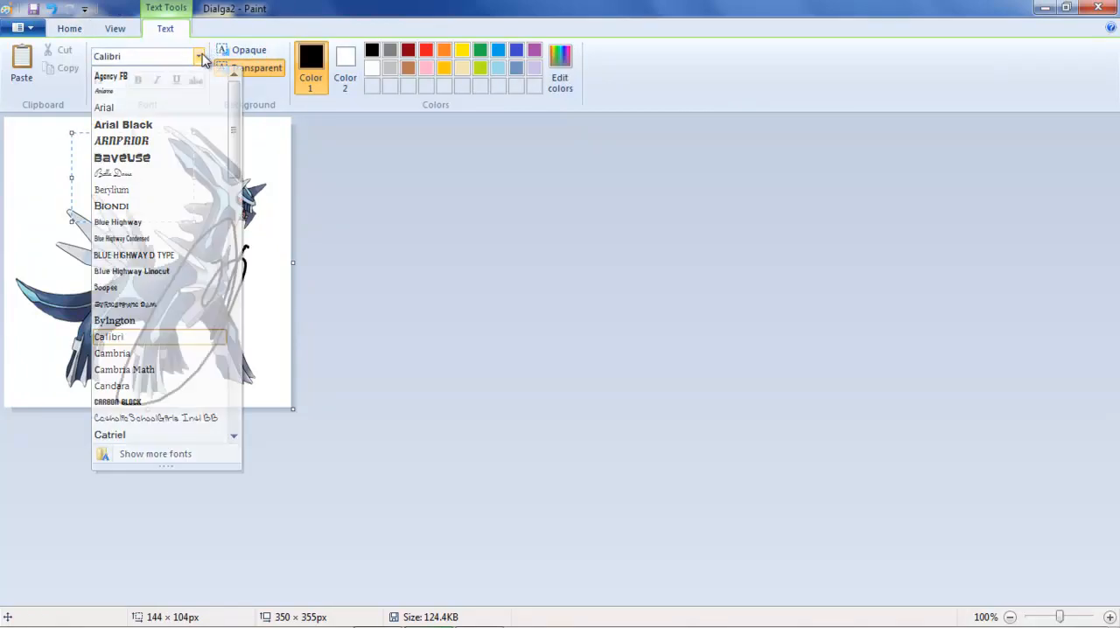
{"action": "left_click", "coordinate": [108, 336]}
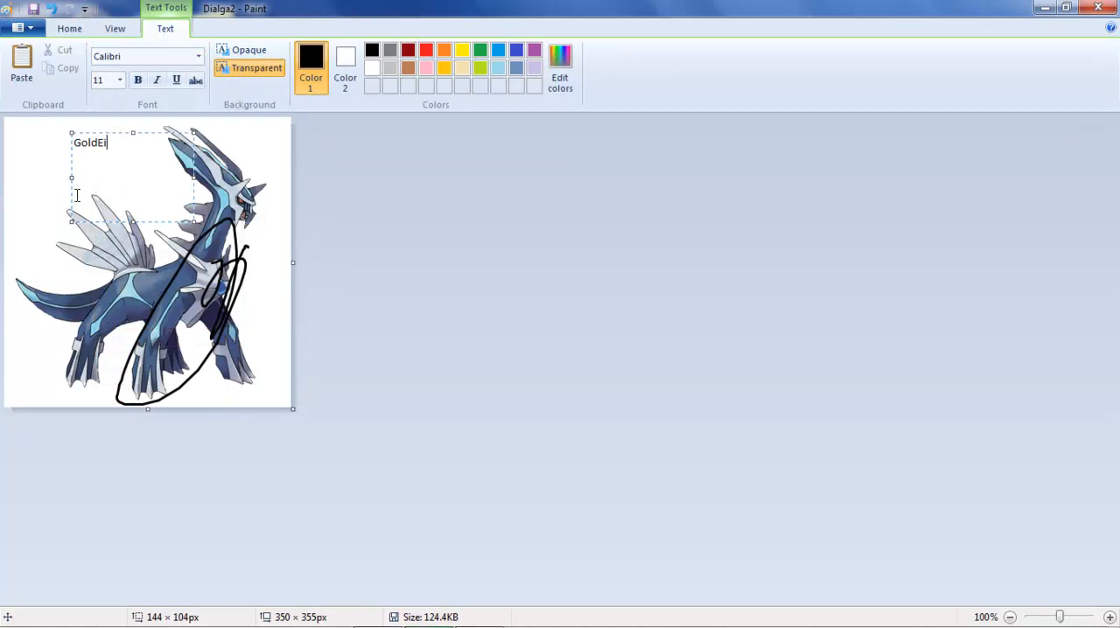
{"action": "type", "text": "vil911"}
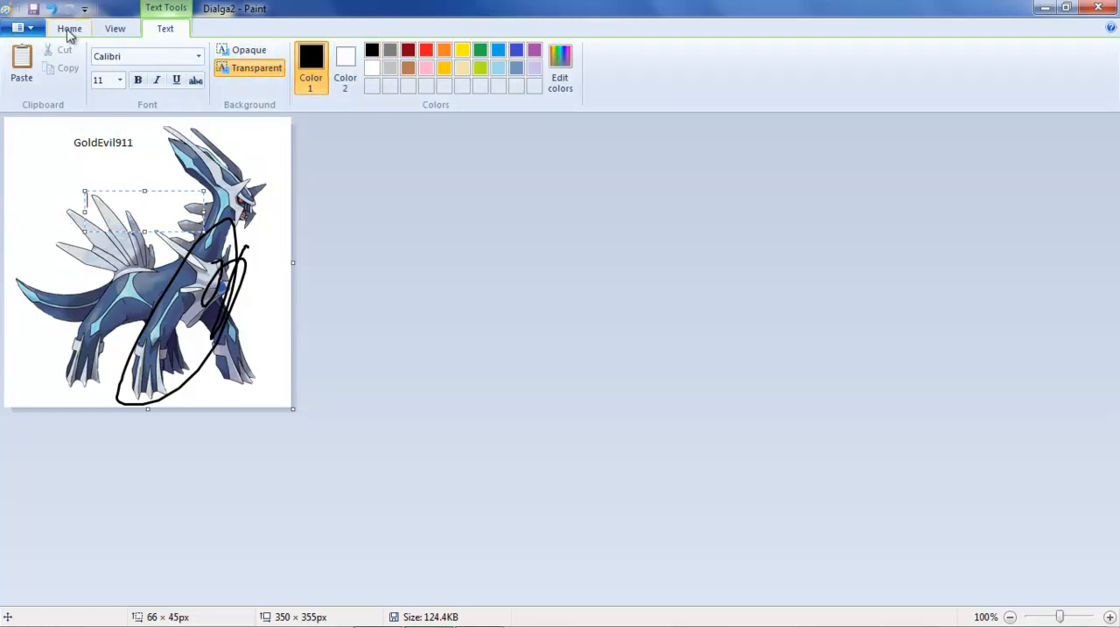
Fill the white background red and paint red brush lines across Dialga
{"action": "left_click", "coordinate": [70, 28]}
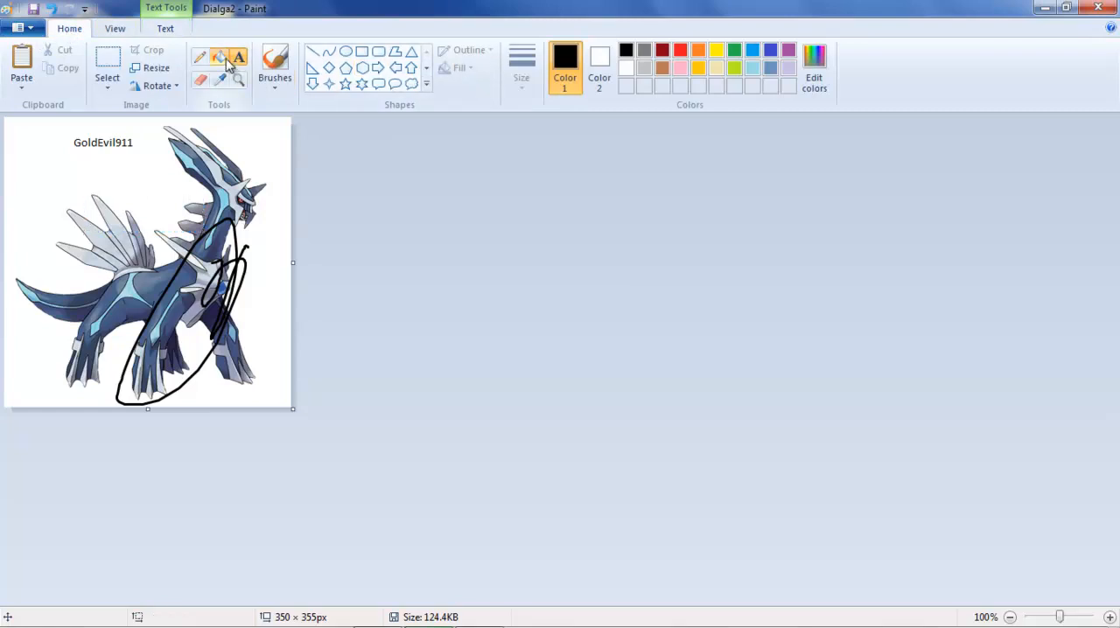
{"action": "left_click", "coordinate": [678, 49]}
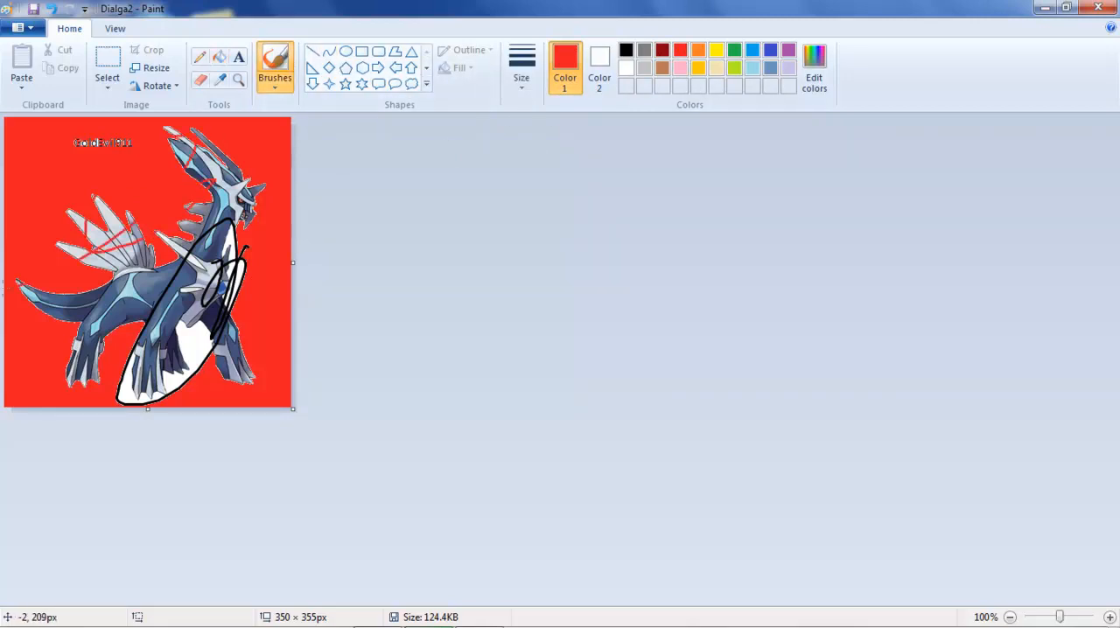
{"action": "left_click_drag", "start_coordinate": [157, 237], "coordinate": [245, 359]}
{"action": "type", "text": "S"}
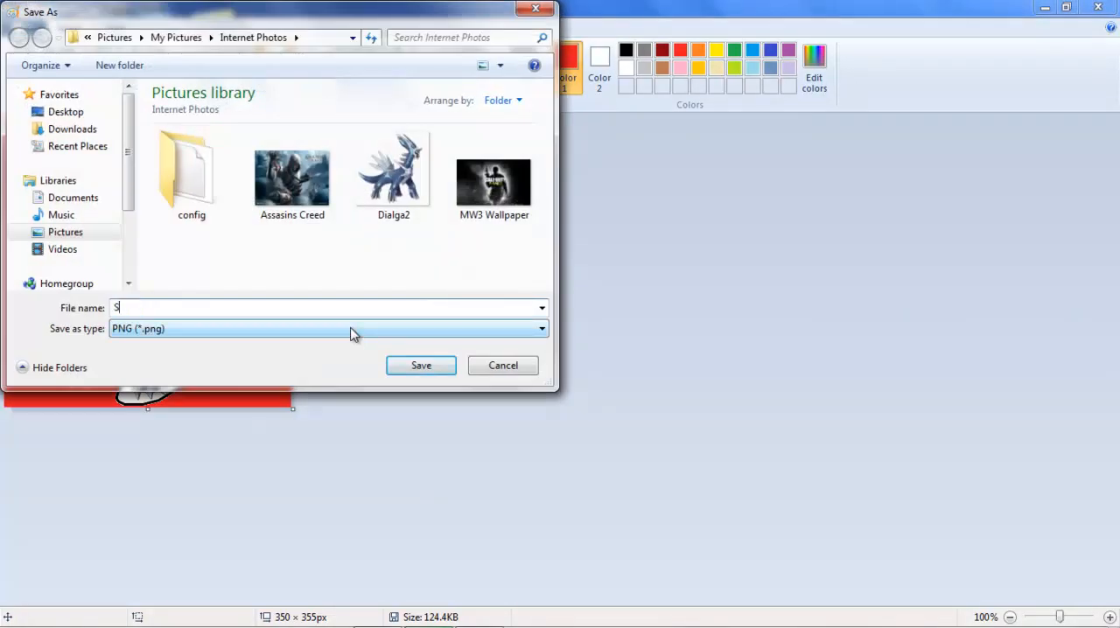
Cancel the Save As and close Paint with Don't Save, discarding the red edits
{"action": "type", "text": "ignature"}
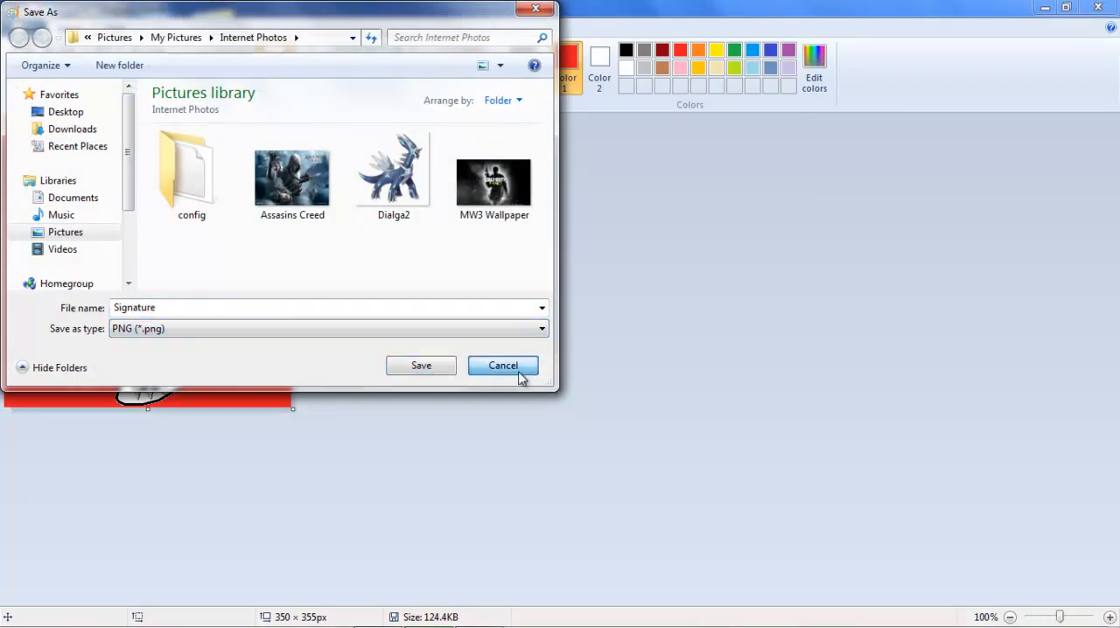
{"action": "left_click", "coordinate": [504, 364]}
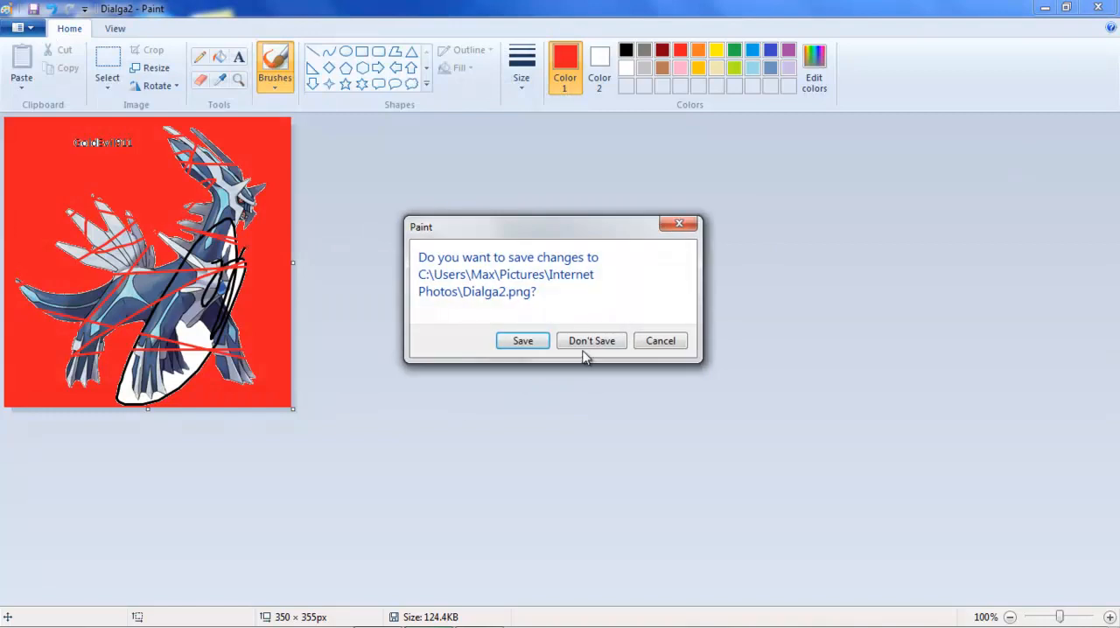
{"action": "left_click", "coordinate": [591, 339]}
{"action": "type", "text": "imageshack."}
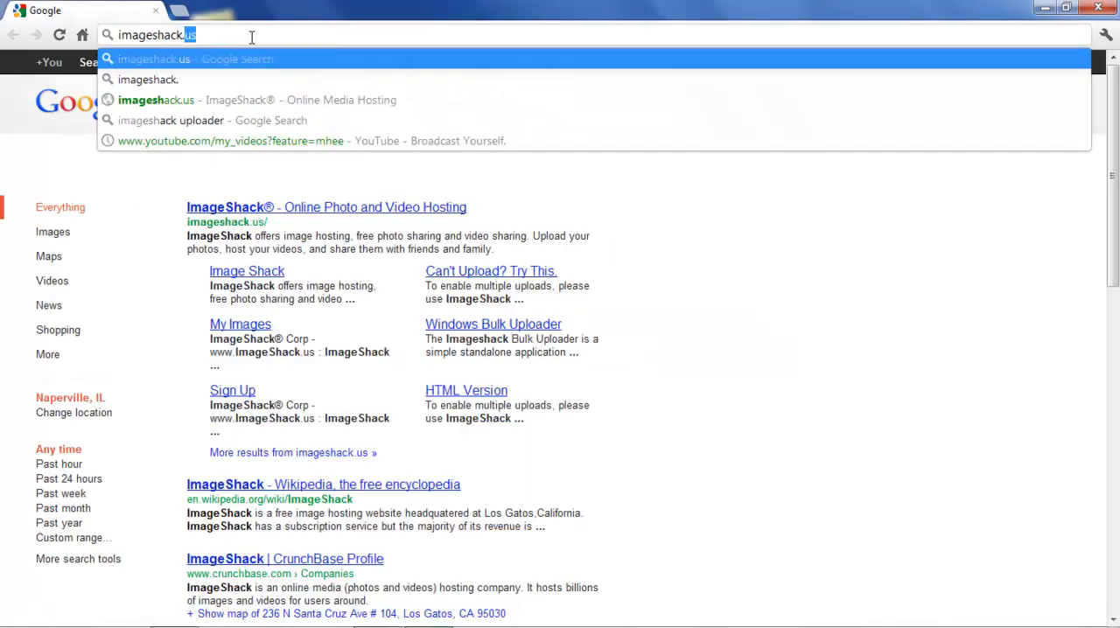
Go to imageshack.us in Chrome, reaching the media upload page
{"action": "left_click", "coordinate": [154, 60]}
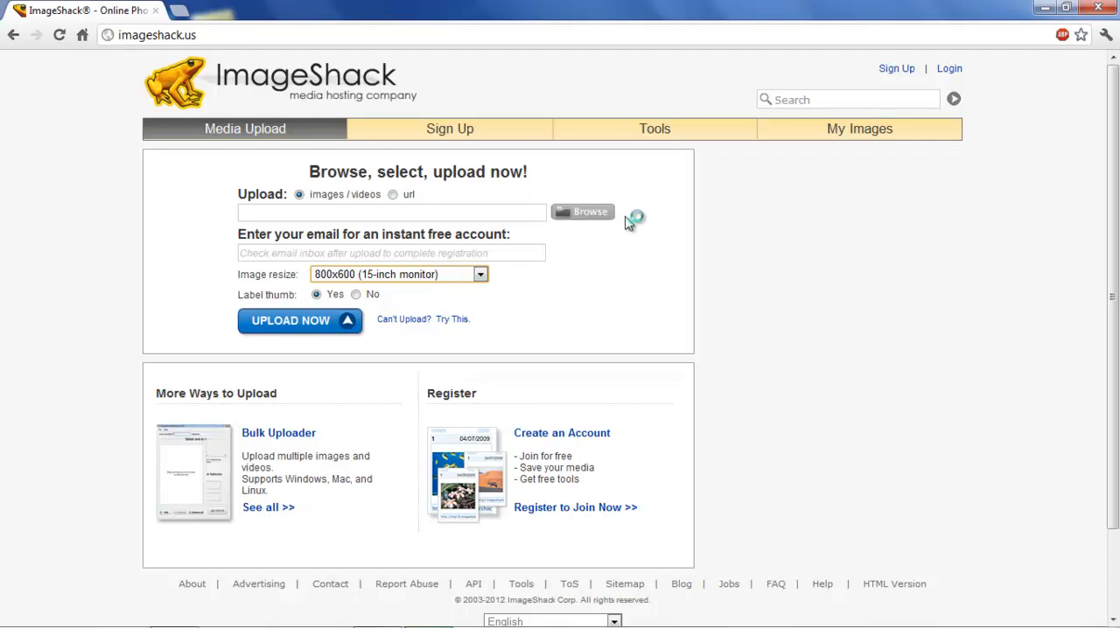
Upload Dialga2.png from Pictures > Internet Photos with Image resize set to Do not resize
{"action": "left_click", "coordinate": [581, 212]}
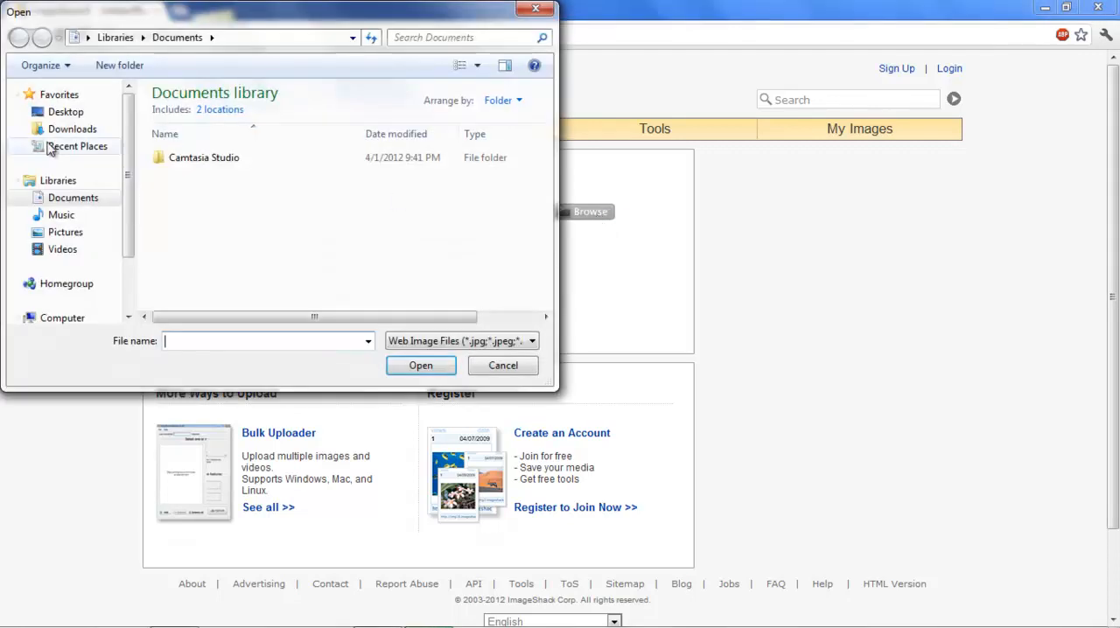
{"action": "left_click", "coordinate": [65, 231]}
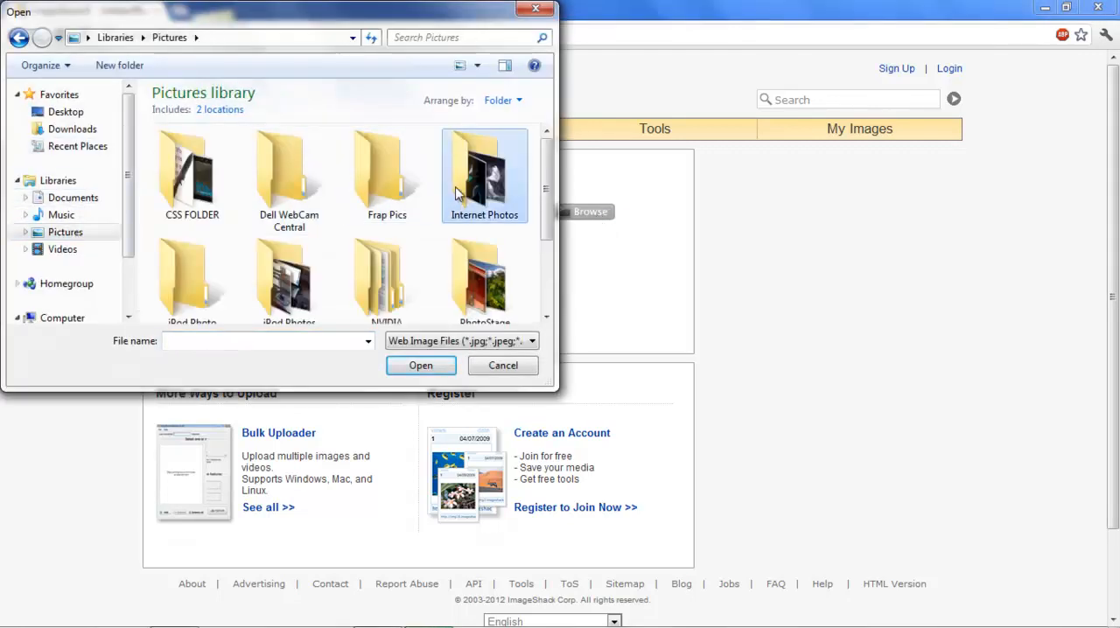
{"action": "left_click", "coordinate": [420, 364]}
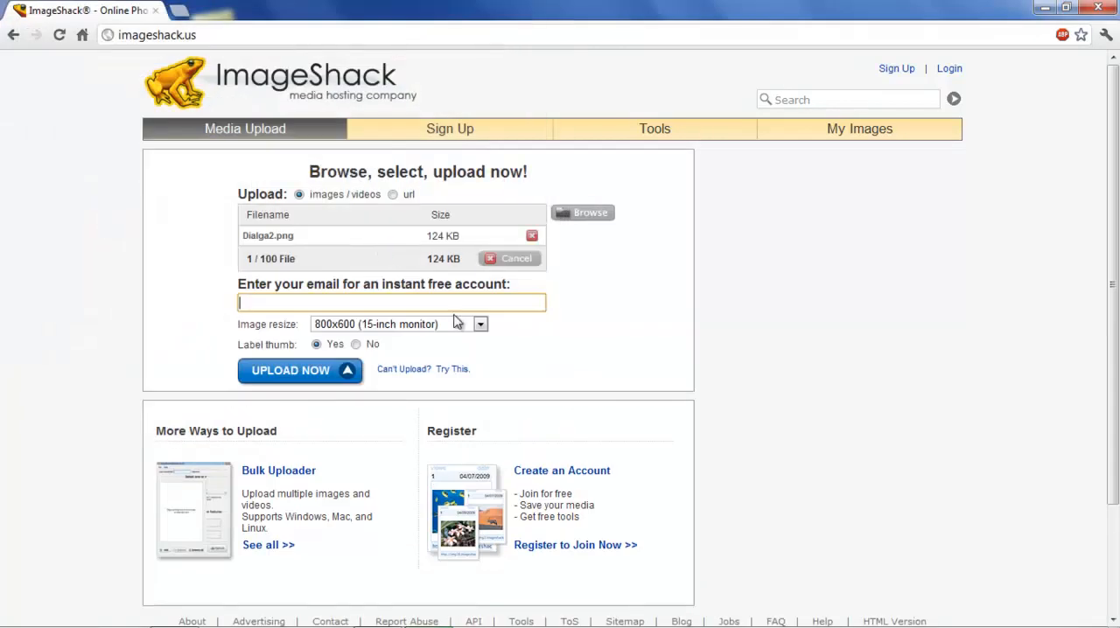
{"action": "left_click", "coordinate": [479, 324]}
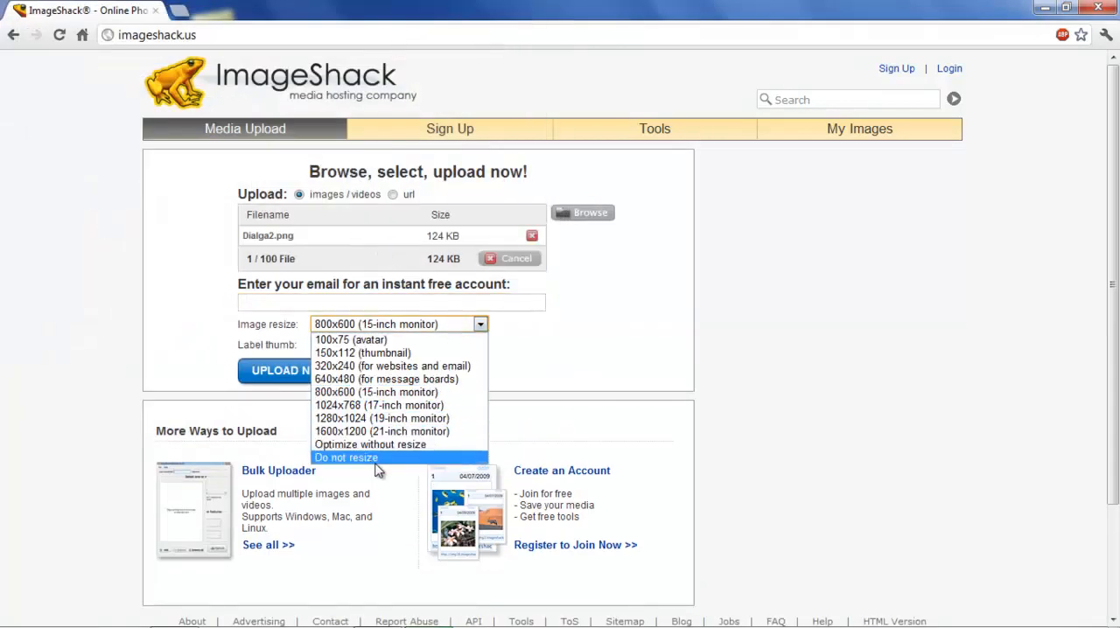
{"action": "mouse_move", "coordinate": [394, 339]}
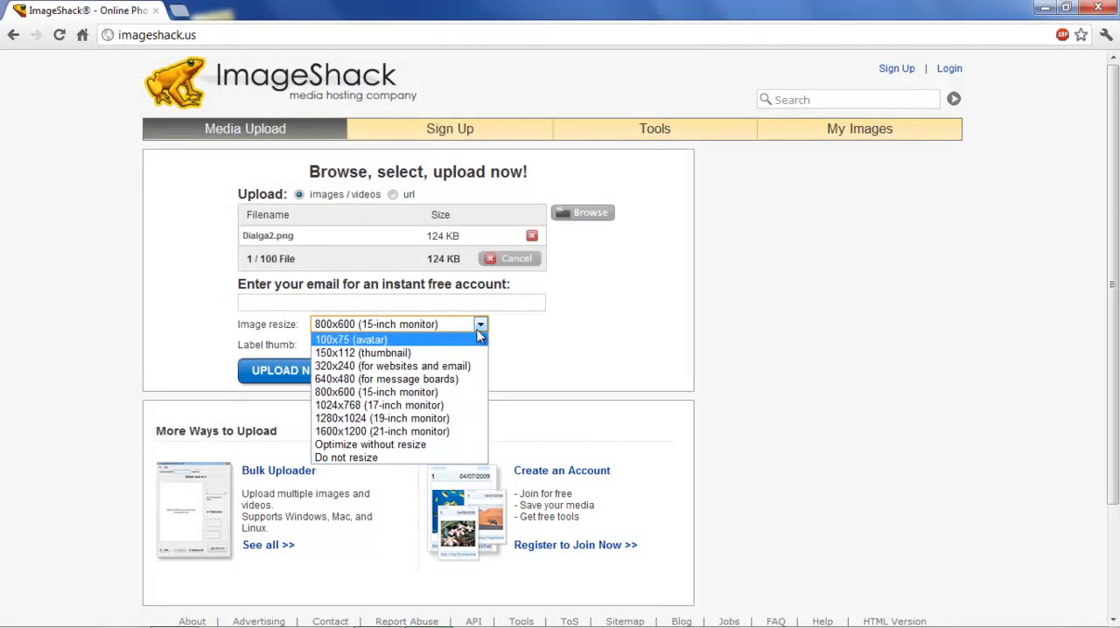
{"action": "mouse_move", "coordinate": [646, 341]}
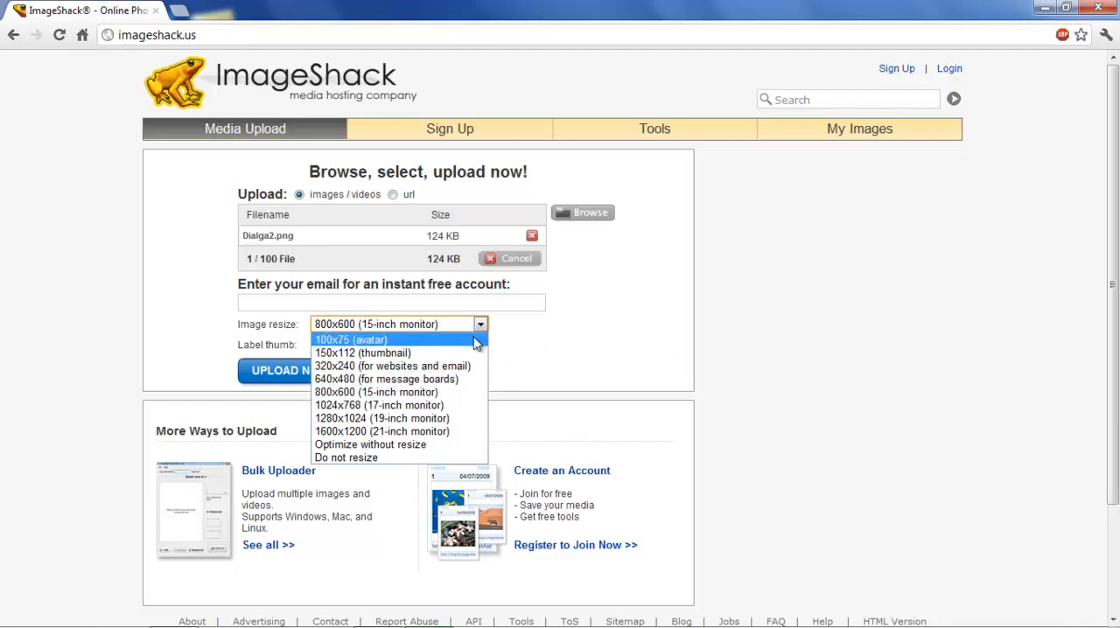
{"action": "left_click", "coordinate": [347, 457]}
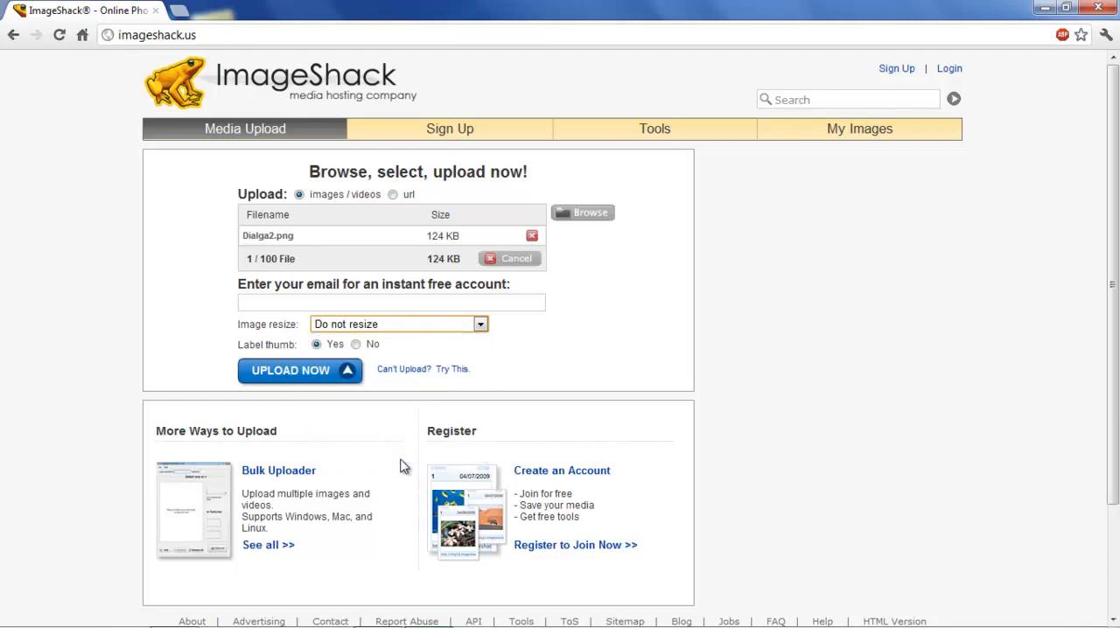
{"action": "left_click", "coordinate": [290, 371]}
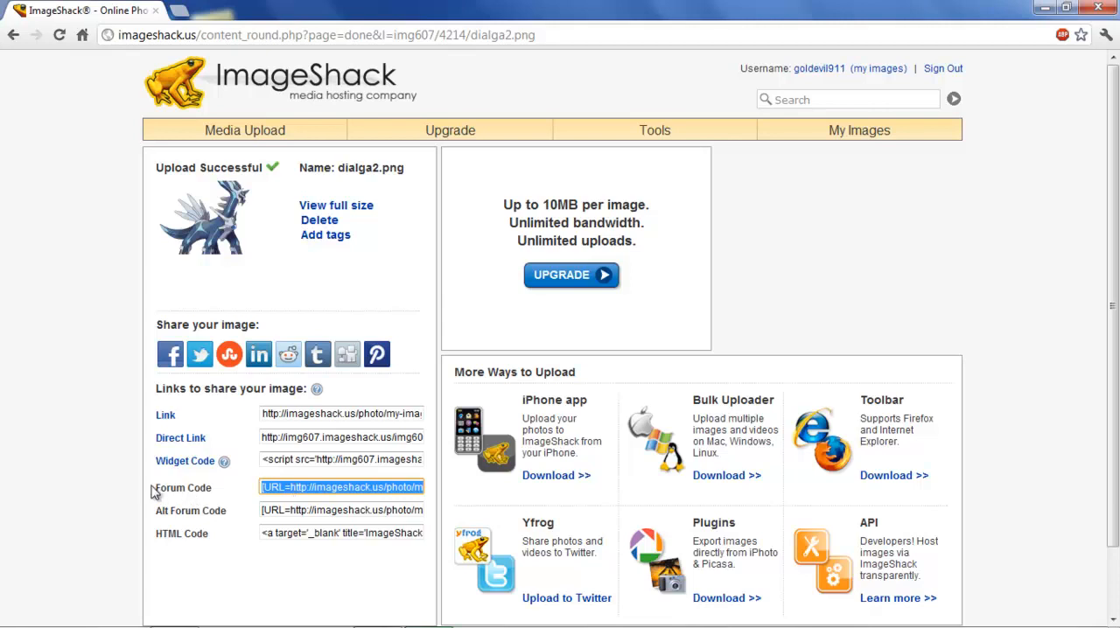
{"action": "mouse_move", "coordinate": [248, 523]}
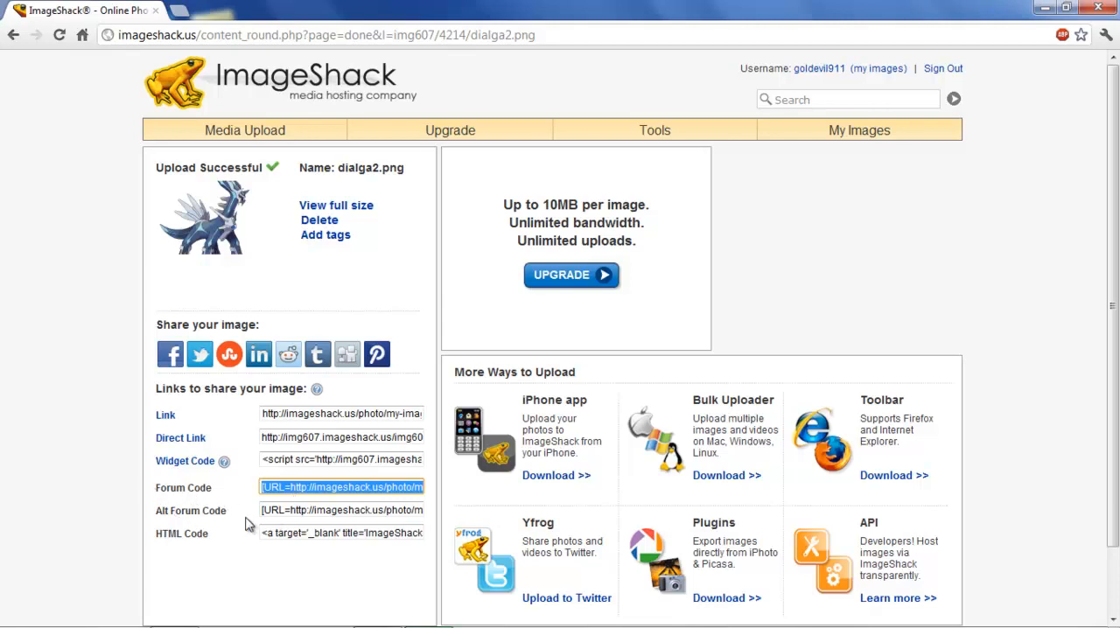
Copy the Forum Code for dialga2.png from the Upload Successful page
{"action": "right_click", "coordinate": [341, 486]}
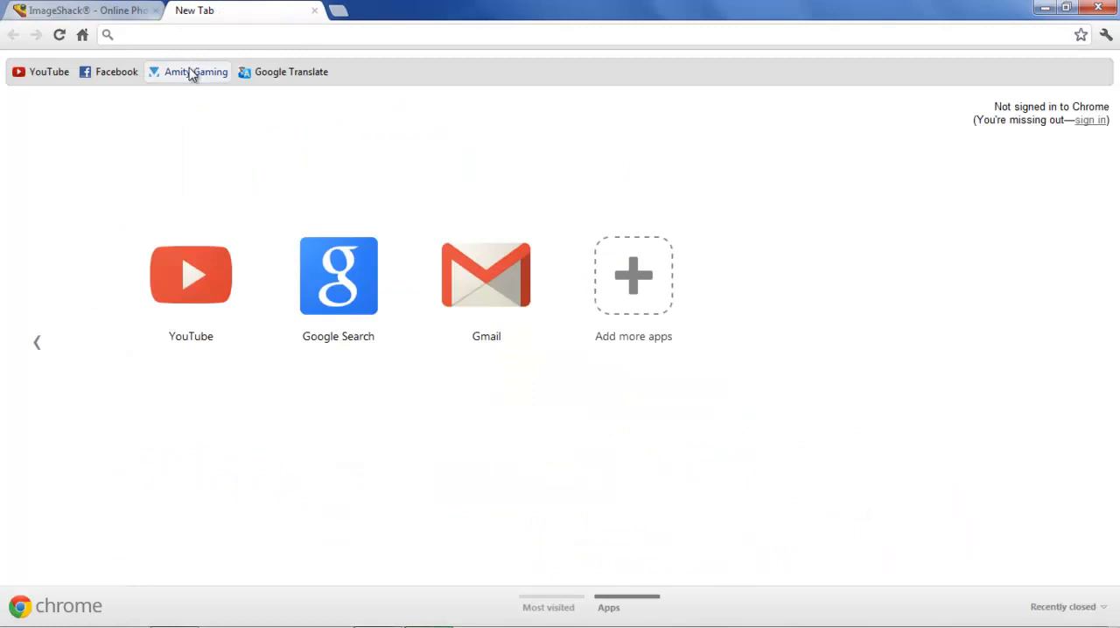
Go to the Amity Gaming forum's profile settings and its Signature page
{"action": "left_click", "coordinate": [196, 72]}
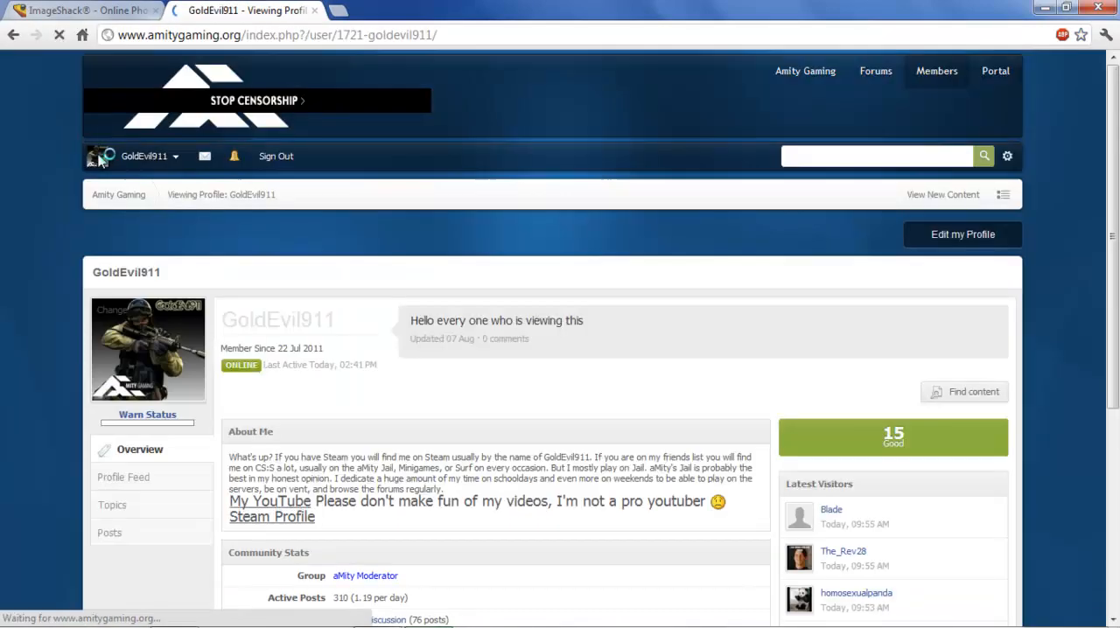
{"action": "left_click", "coordinate": [962, 234]}
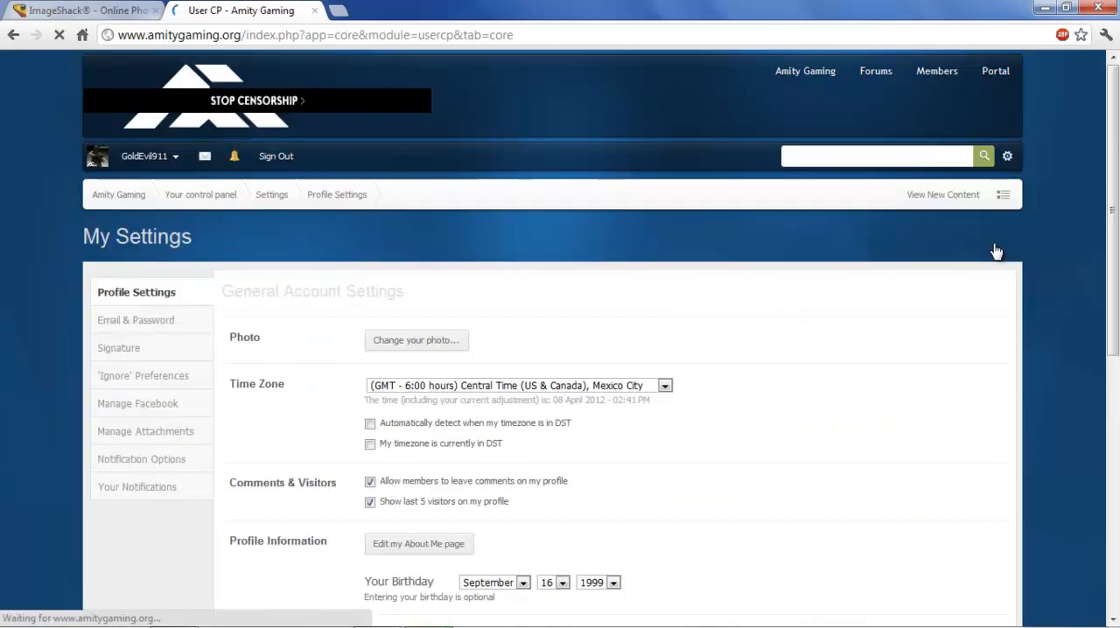
{"action": "left_click", "coordinate": [119, 346]}
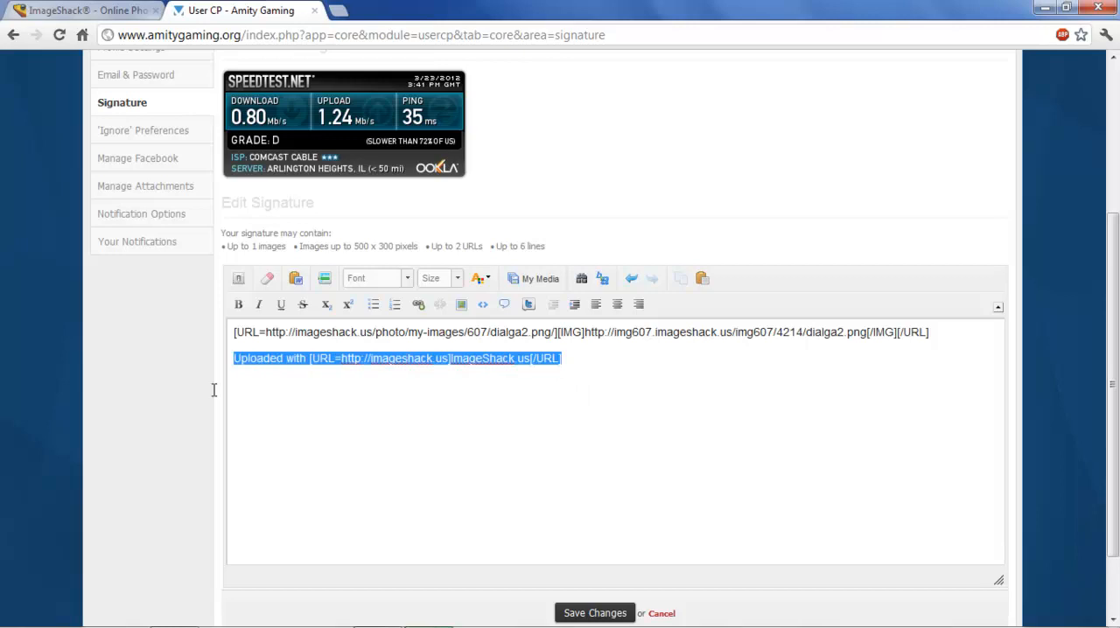
Trim the pasted code to only the dialga2.png IMG tag, removing the ImageShack line and URL tags
{"action": "key", "text": "Delete"}
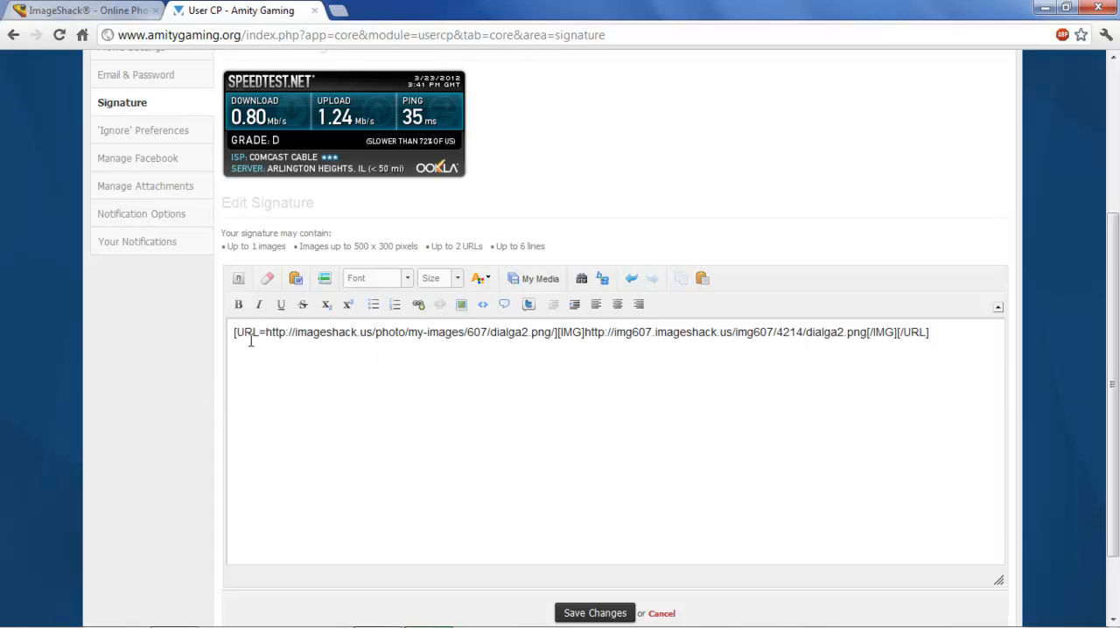
{"action": "left_click_drag", "start_coordinate": [234, 333], "coordinate": [311, 333]}
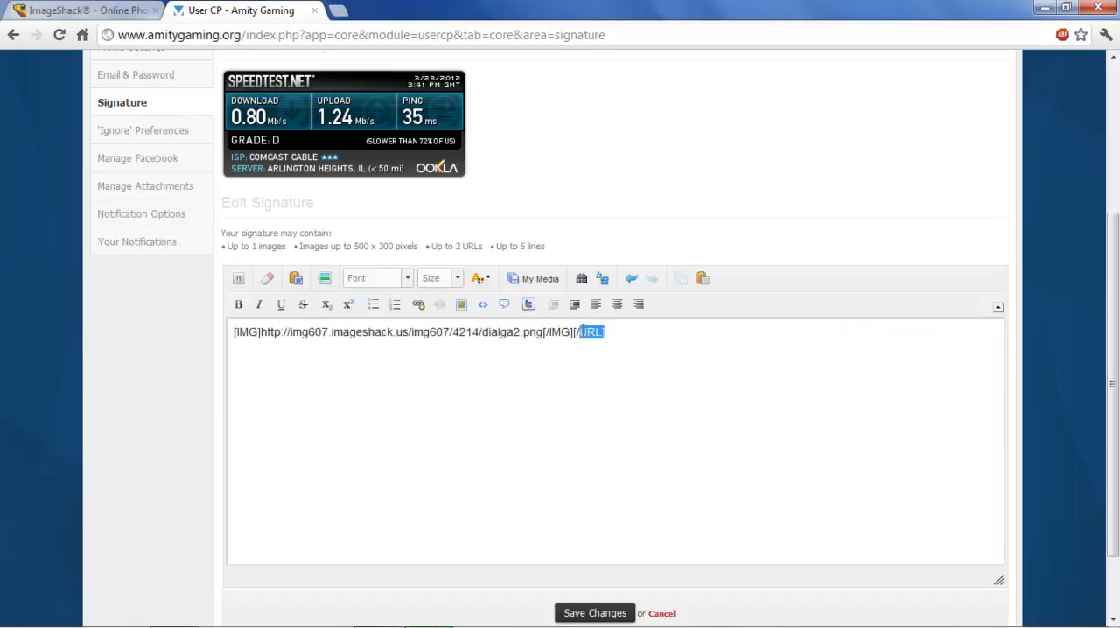
{"action": "key", "text": "Delete"}
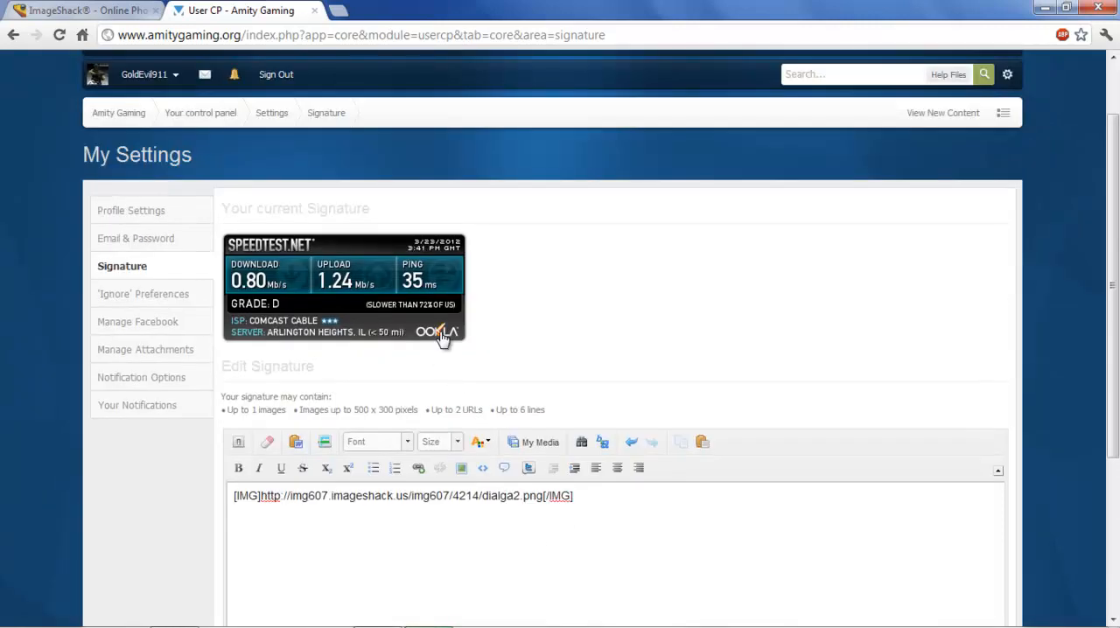
{"action": "mouse_move", "coordinate": [486, 408]}
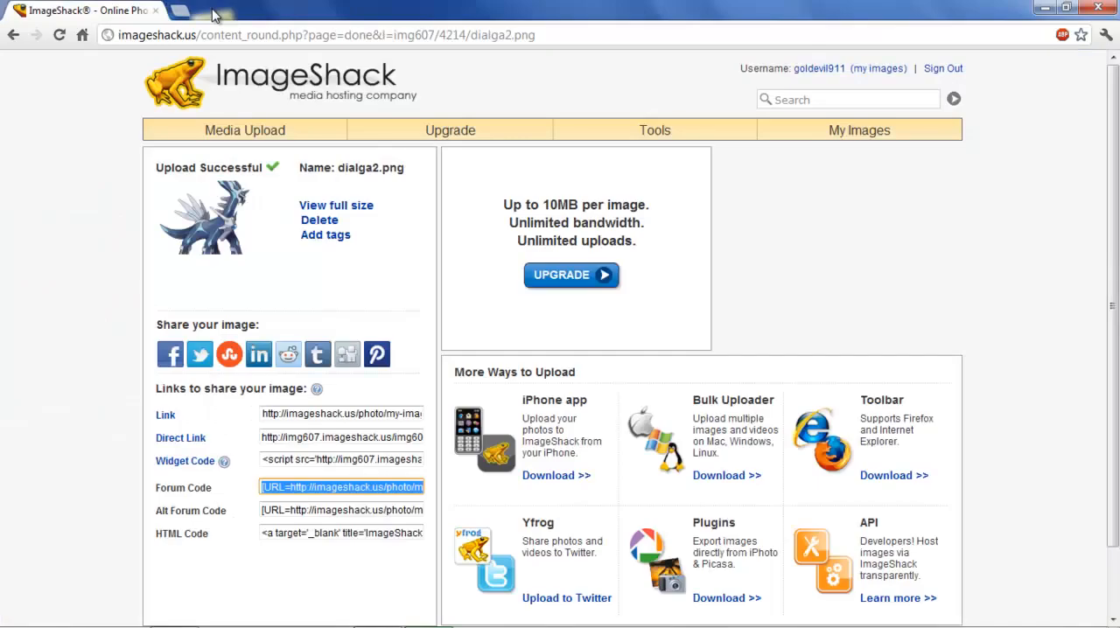
{"action": "scroll", "scroll_direction": "down", "scroll_amount": 3}
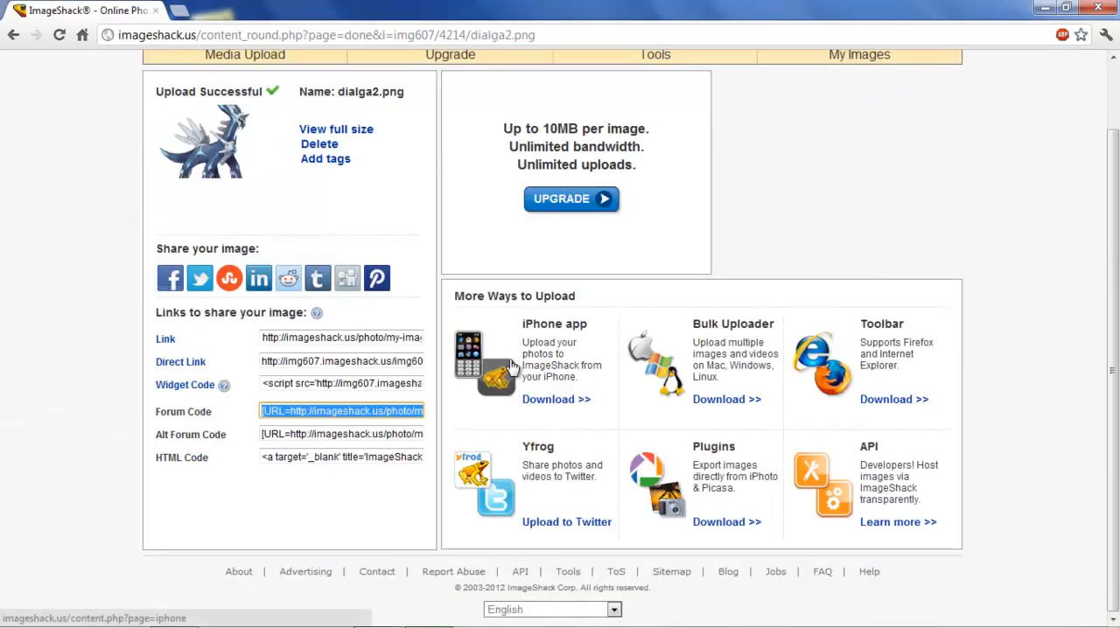
{"action": "scroll", "scroll_direction": "up", "scroll_amount": 3}
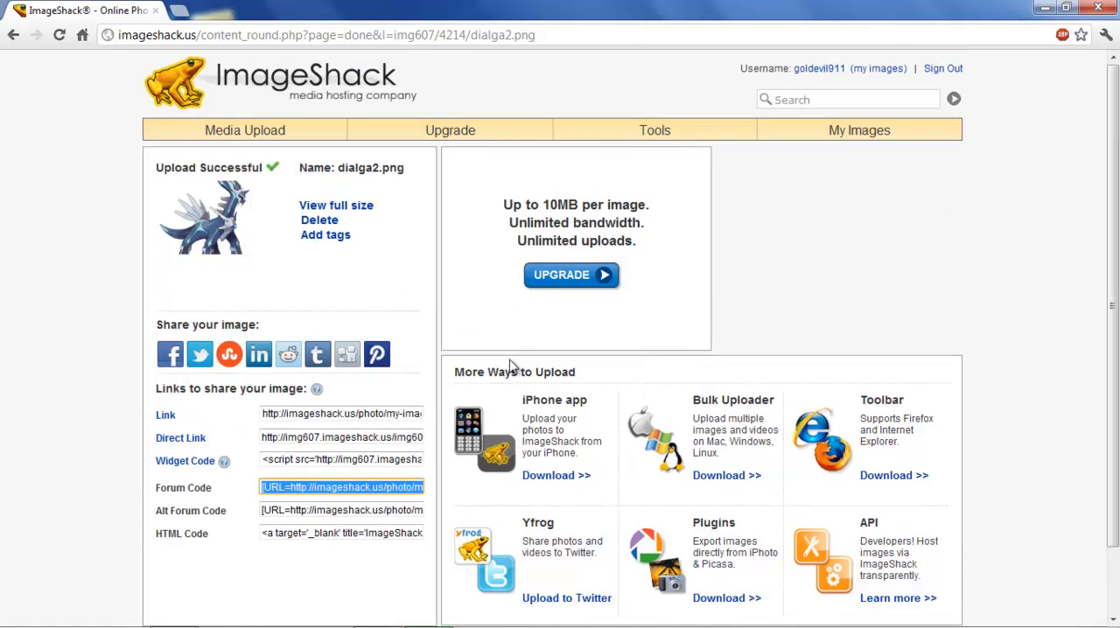